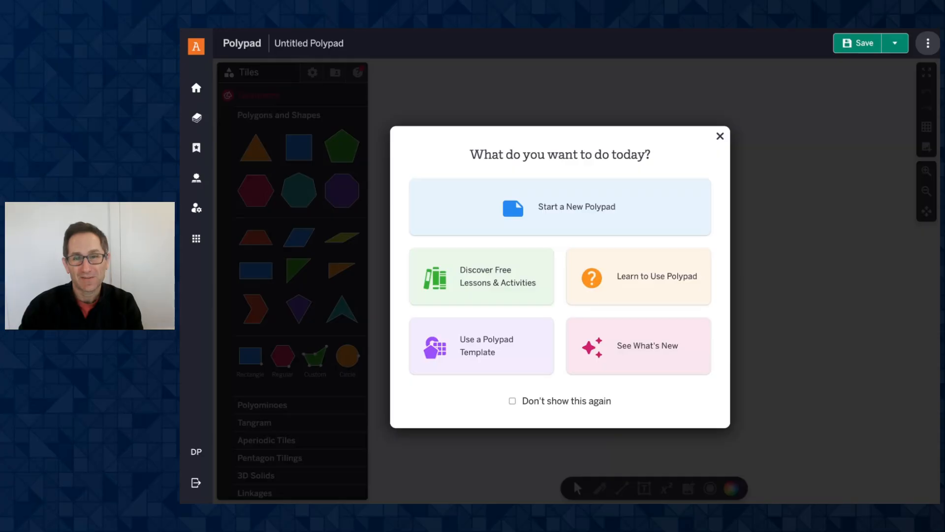
mouse_move(709, 205)
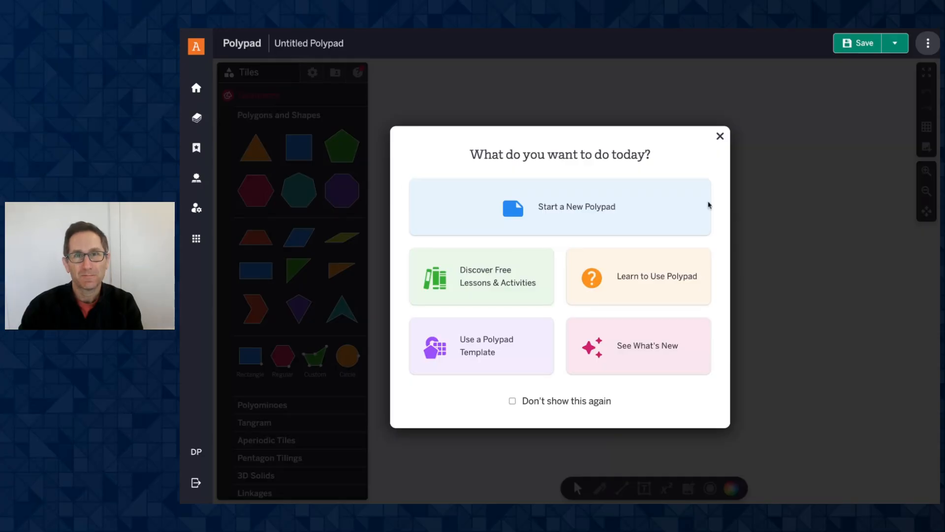
mouse_move(576, 206)
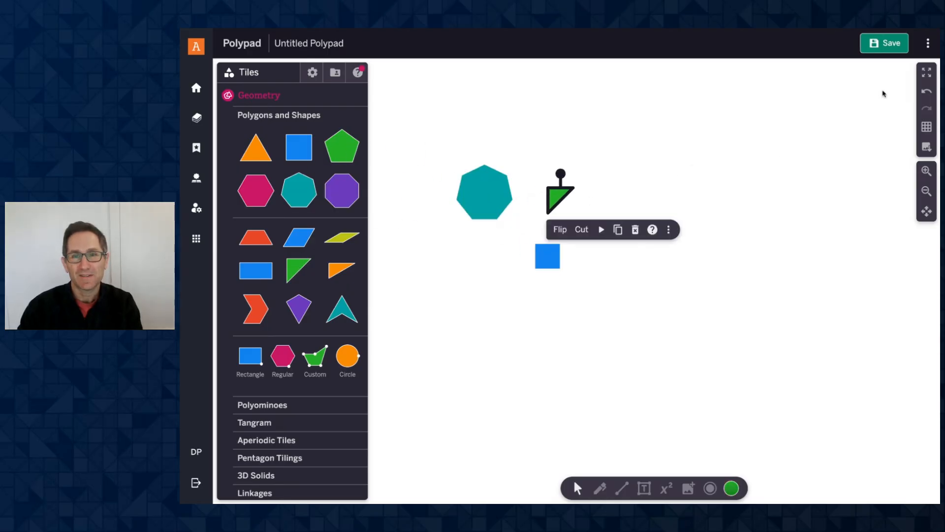
mouse_move(822, 125)
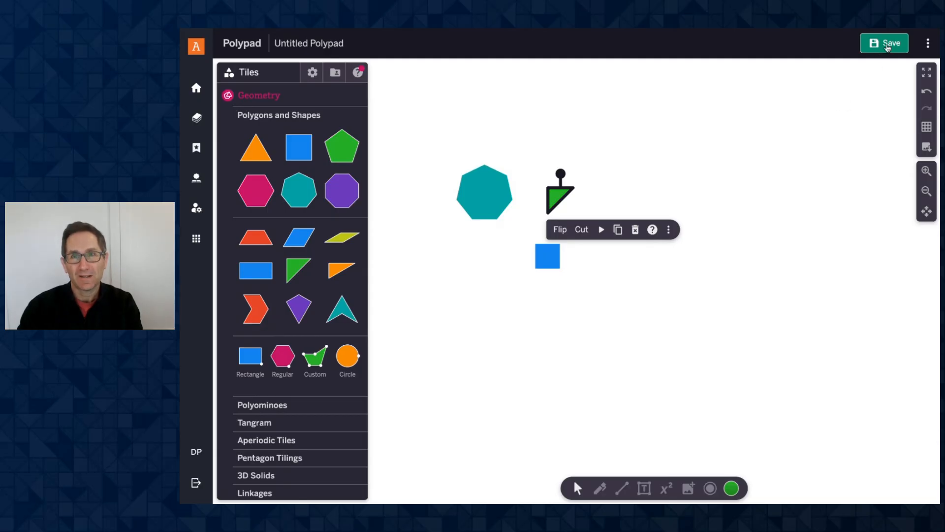
- Save the untitled pad, preview the Assign options, and show the Library of saved pads
left_click(883, 43)
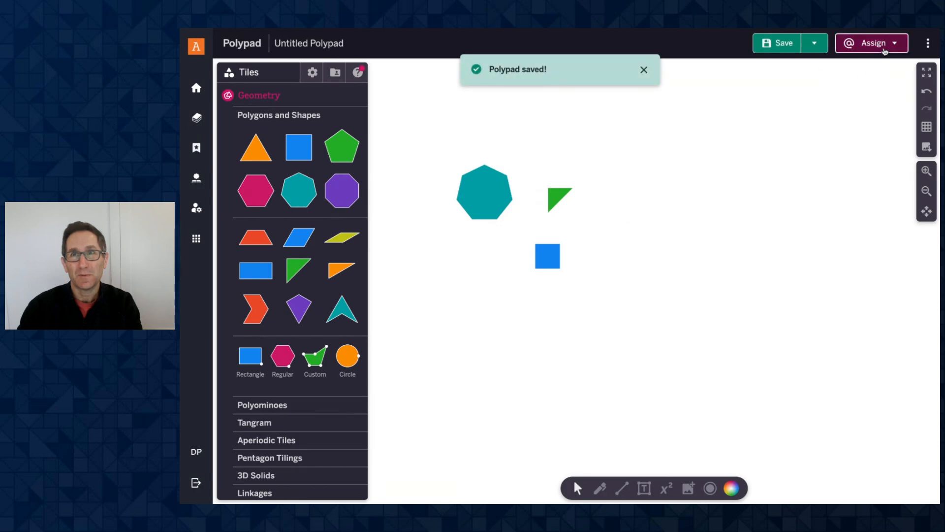
left_click(871, 42)
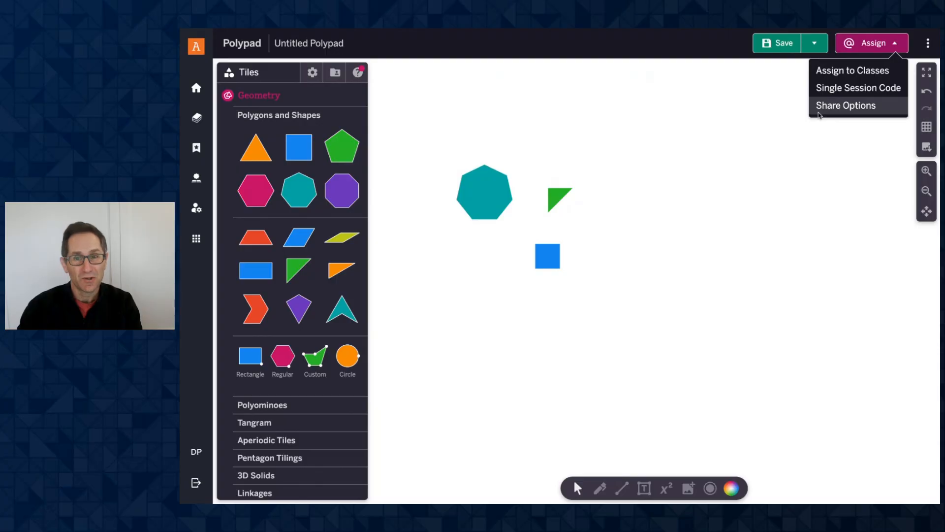
left_click(549, 167)
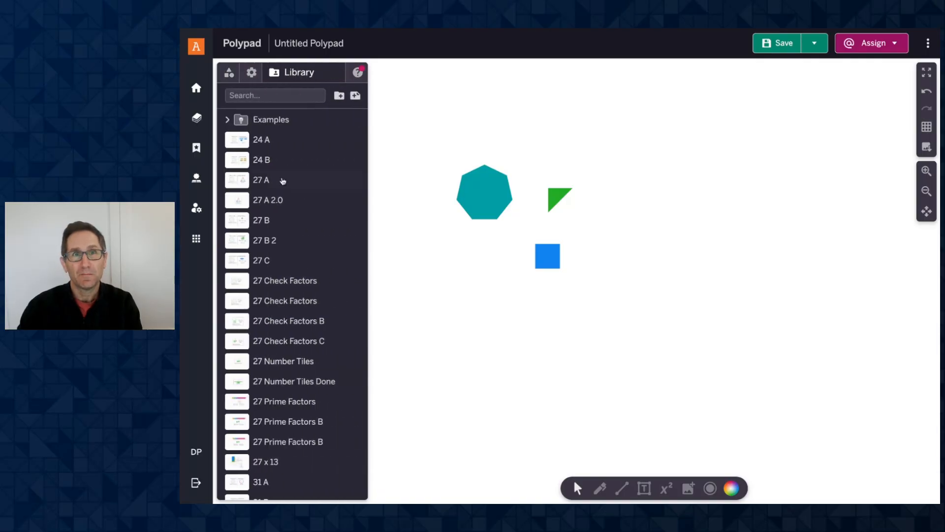
- Open the Pentomino Zoo example from Examples > Geometry > Activities in the Library
left_click(261, 180)
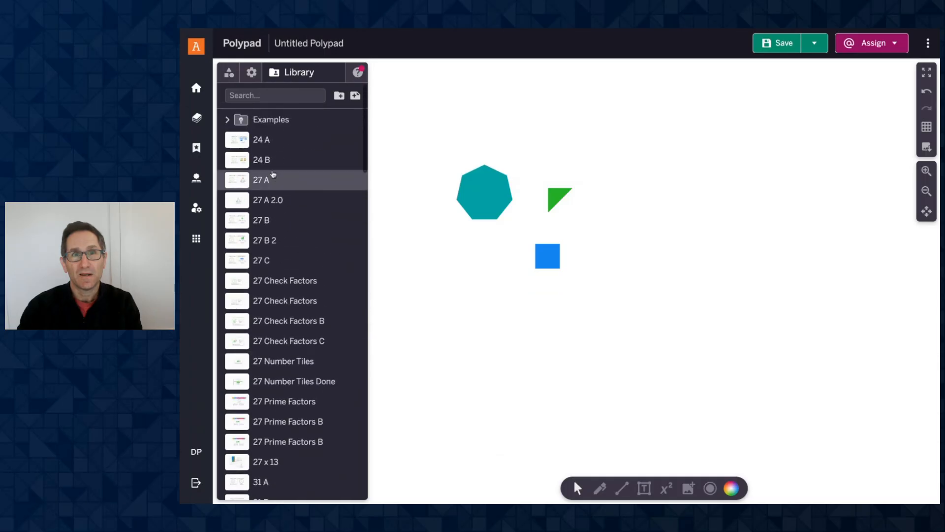
left_click(271, 119)
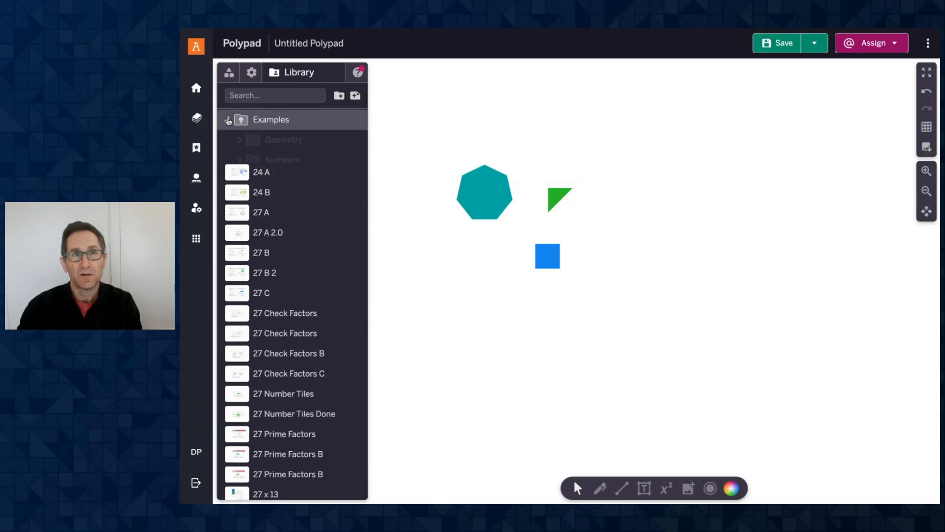
left_click(238, 140)
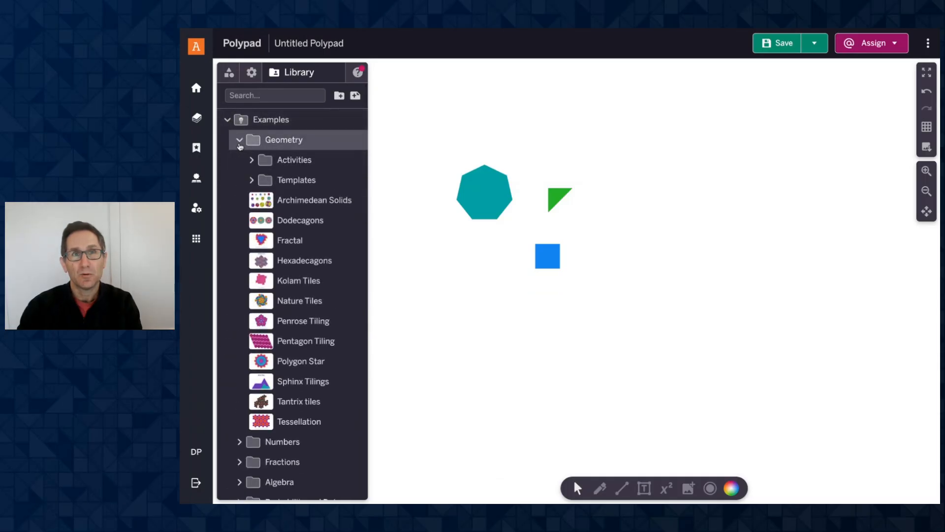
left_click(295, 160)
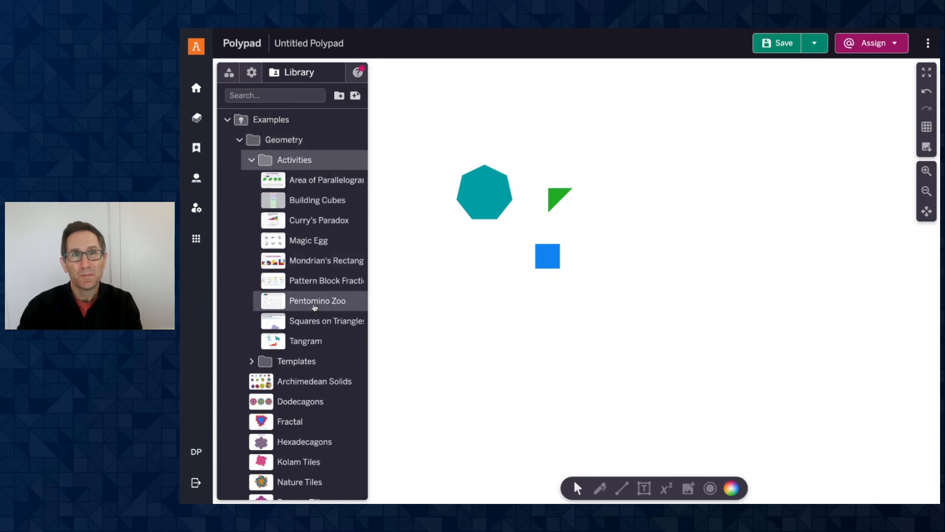
left_click(318, 300)
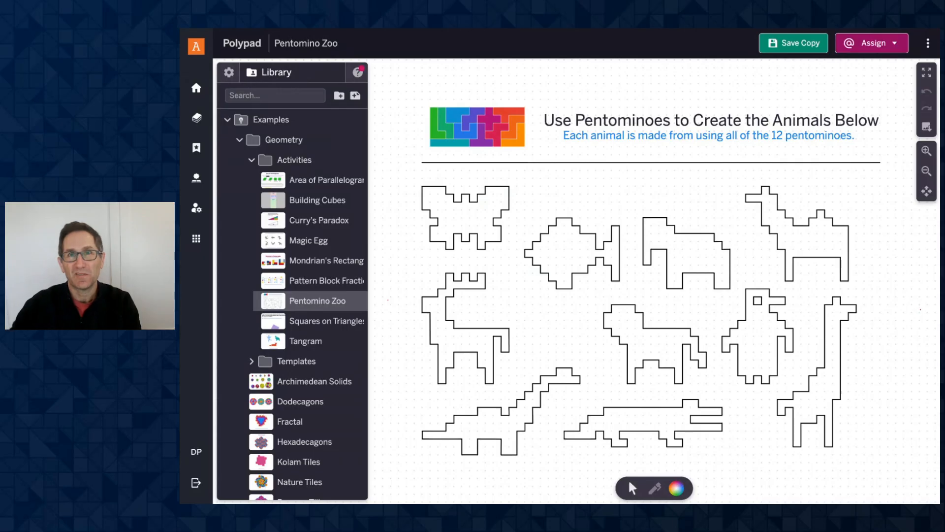
mouse_move(466, 195)
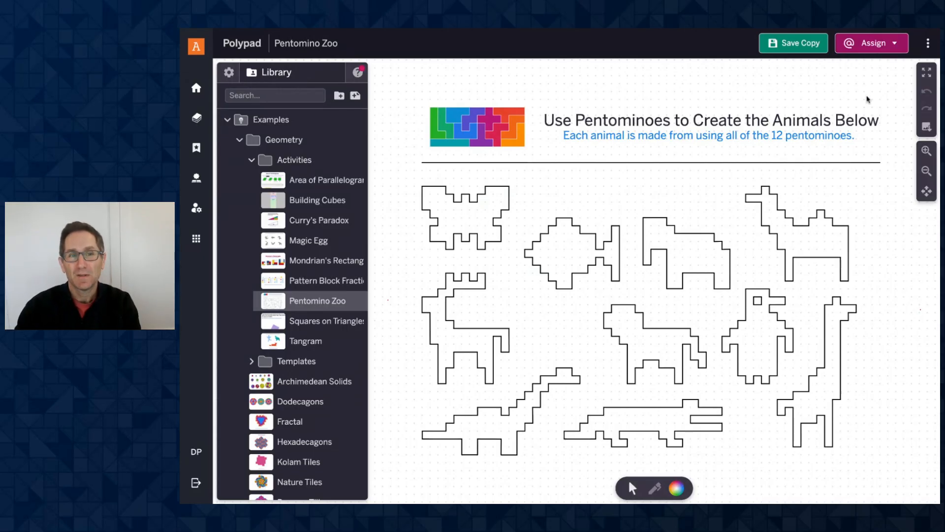
- Start a single-session assignment for Pentomino Zoo, naming the activity 'Fill the Animals'
left_click(871, 42)
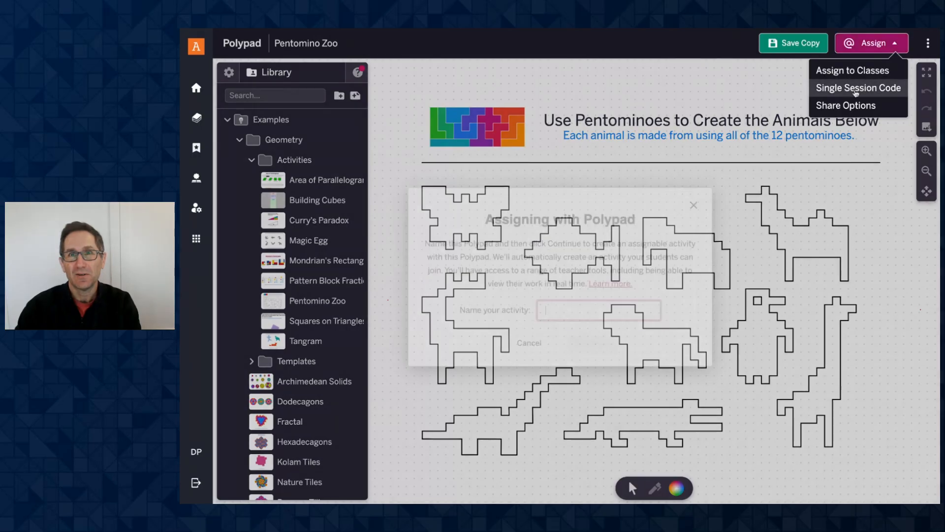
type("fi")
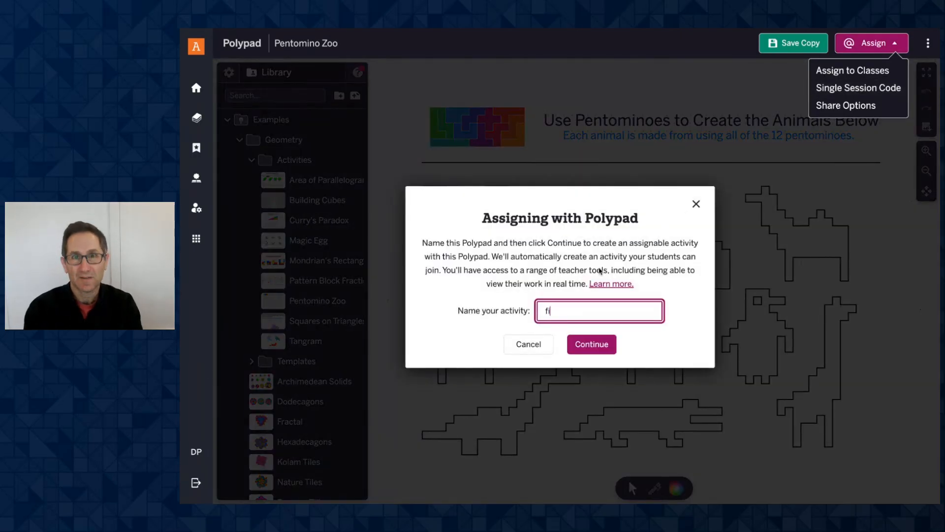
type("Fill the A")
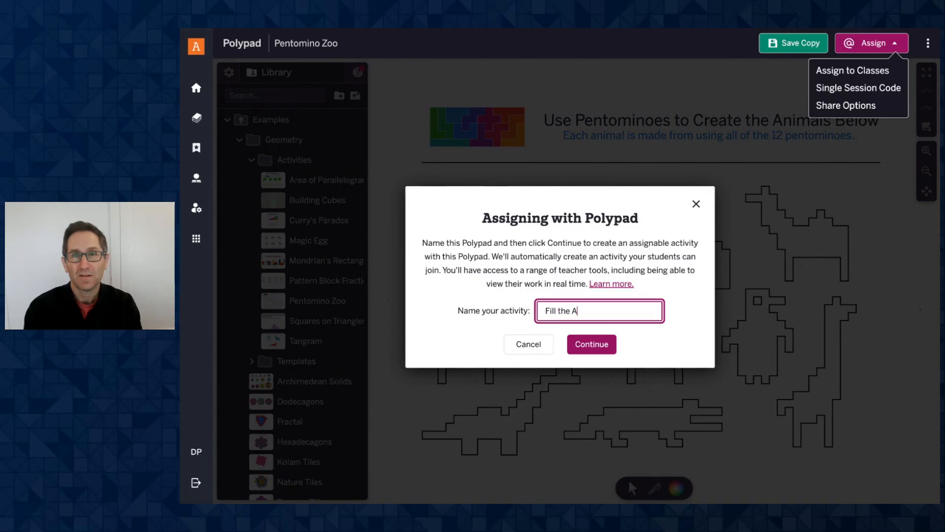
type("nimals")
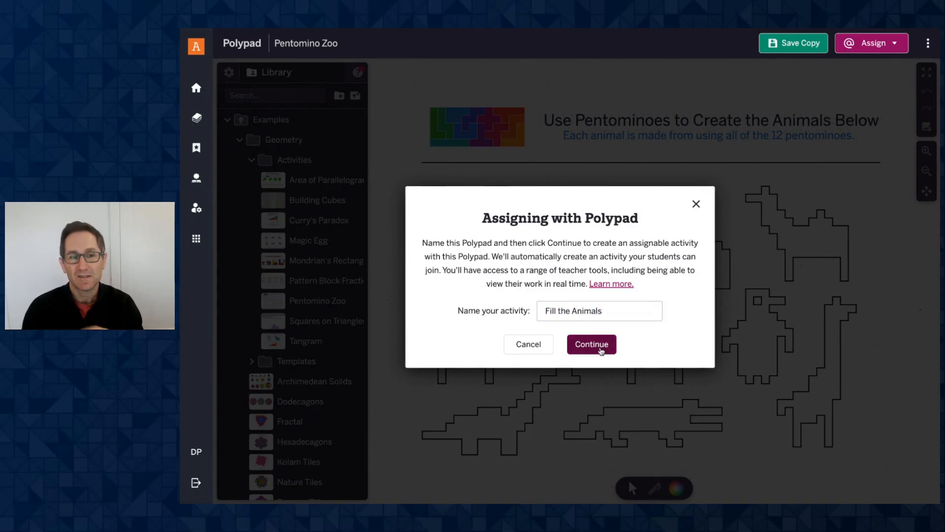
left_click(591, 344)
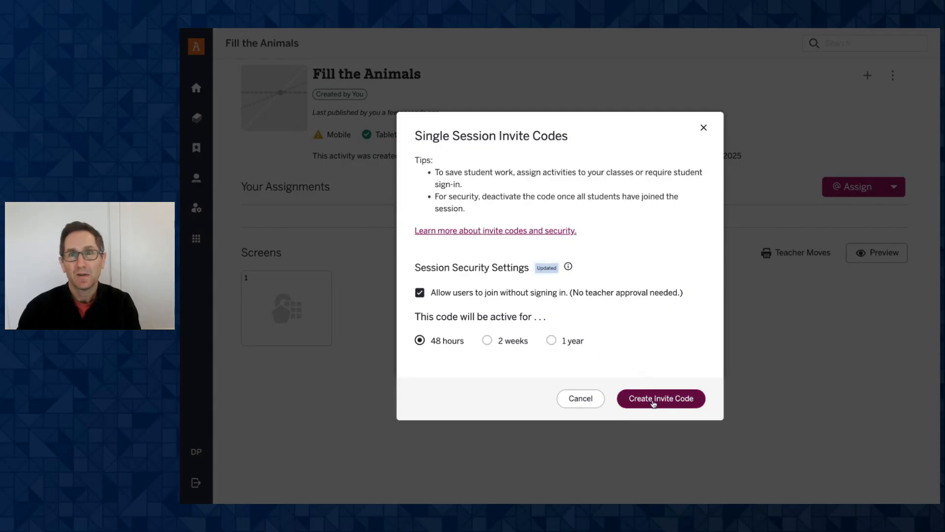
left_click(661, 398)
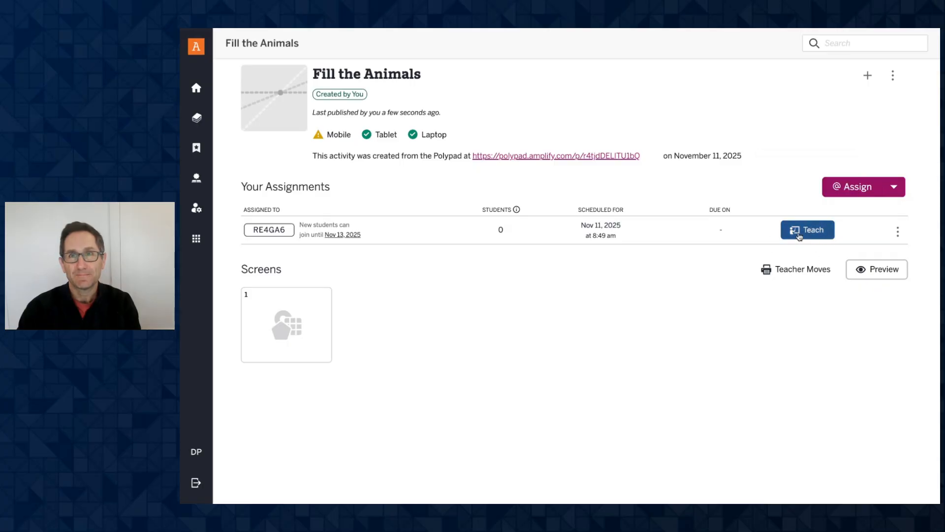
left_click(806, 229)
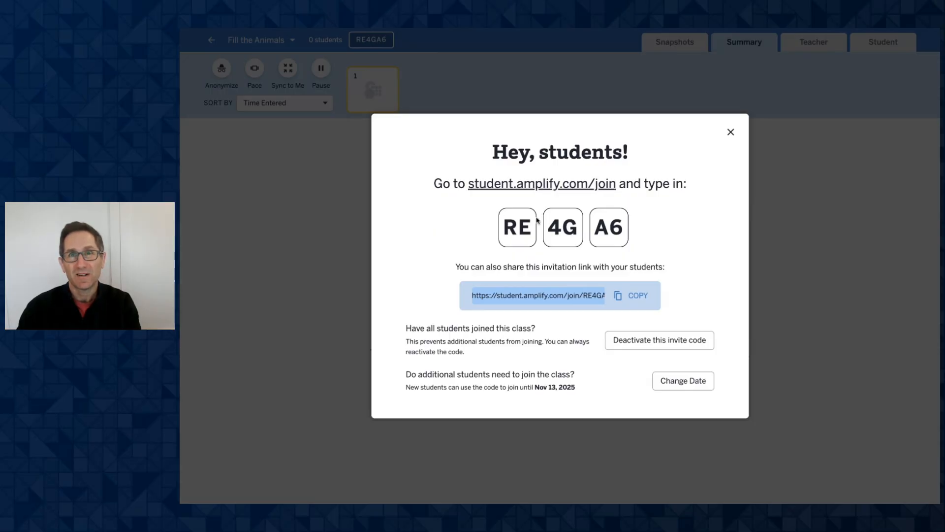
mouse_move(655, 235)
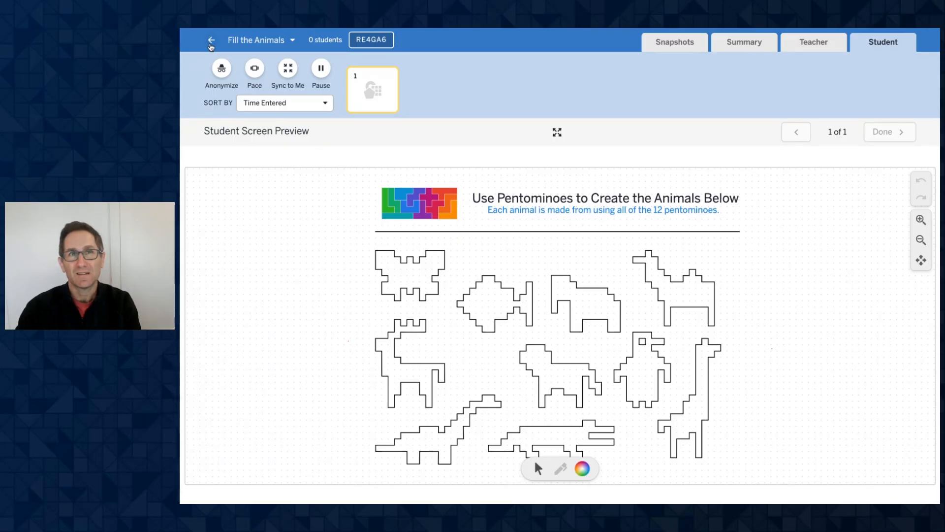
left_click(210, 40)
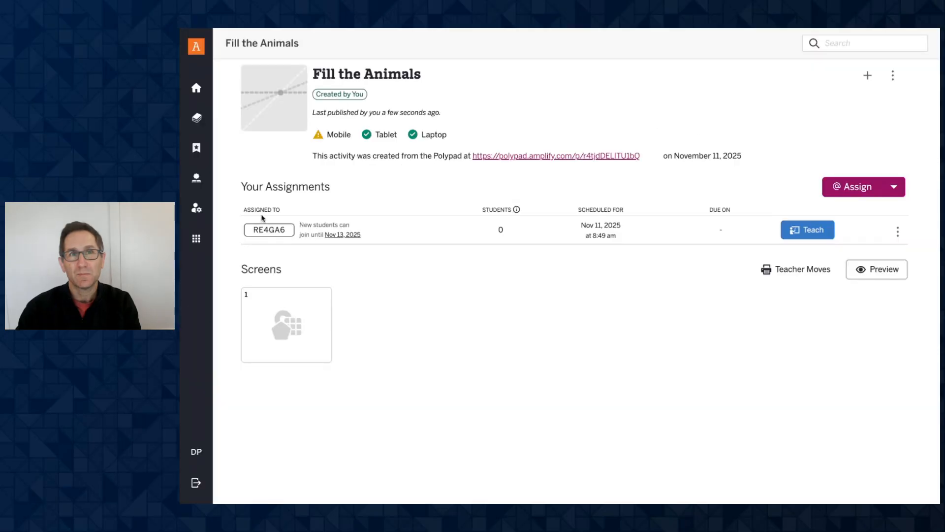
- Return to Polypad, dismiss the welcome choices, and reopen Pentomino Zoo from Geometry activities
left_click(196, 239)
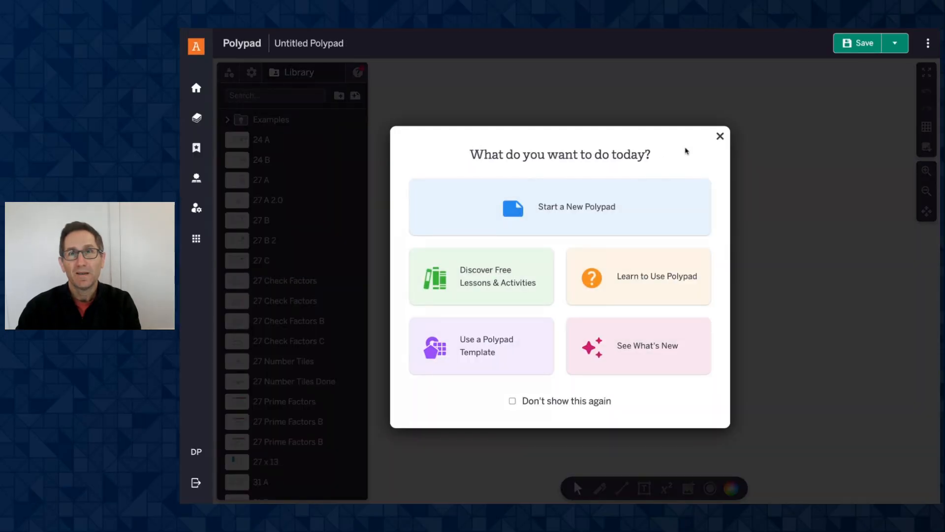
left_click(719, 136)
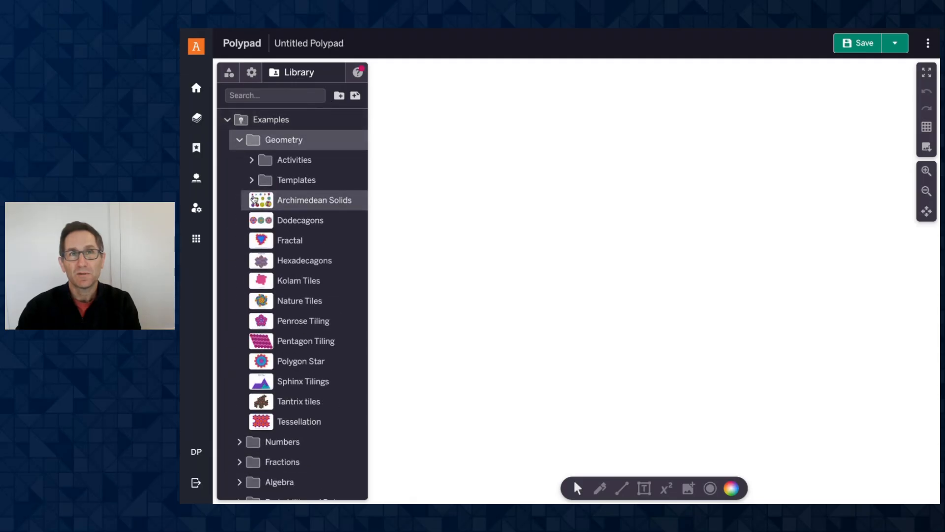
left_click(294, 159)
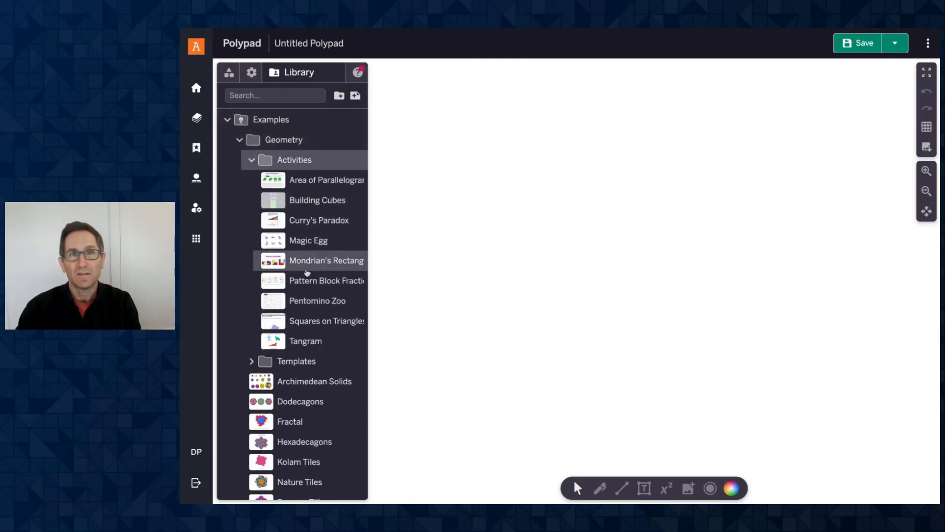
left_click(317, 300)
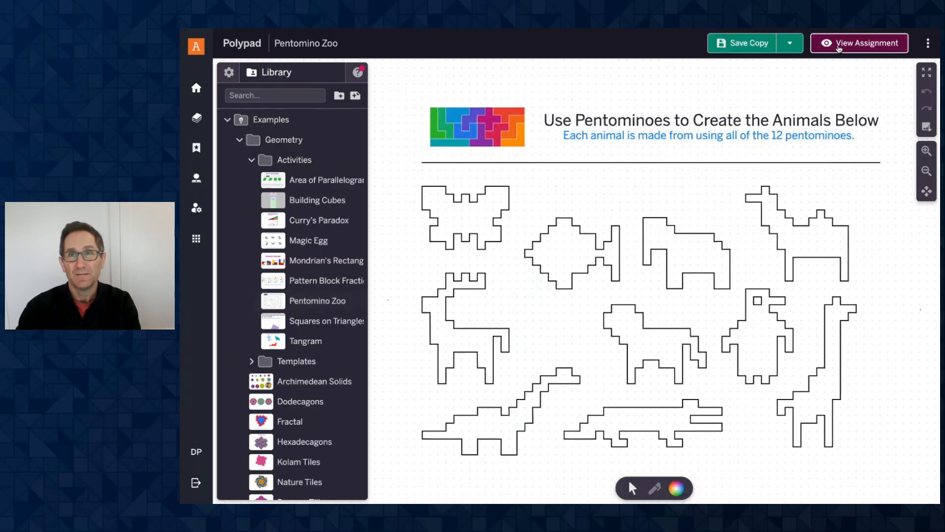
- Visit the Fill the Animals assignment page, then launch Polypad Manipulatives for a new pad
left_click(859, 43)
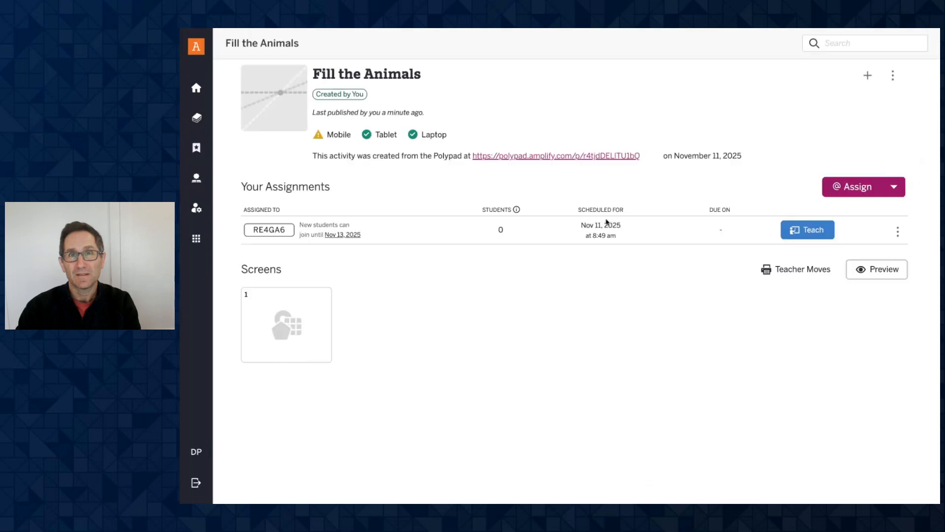
mouse_move(661, 276)
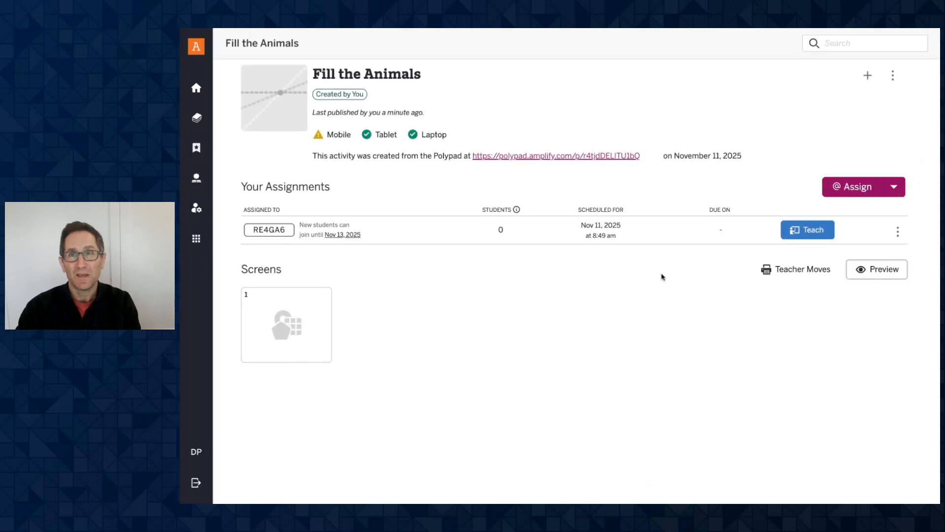
left_click(863, 186)
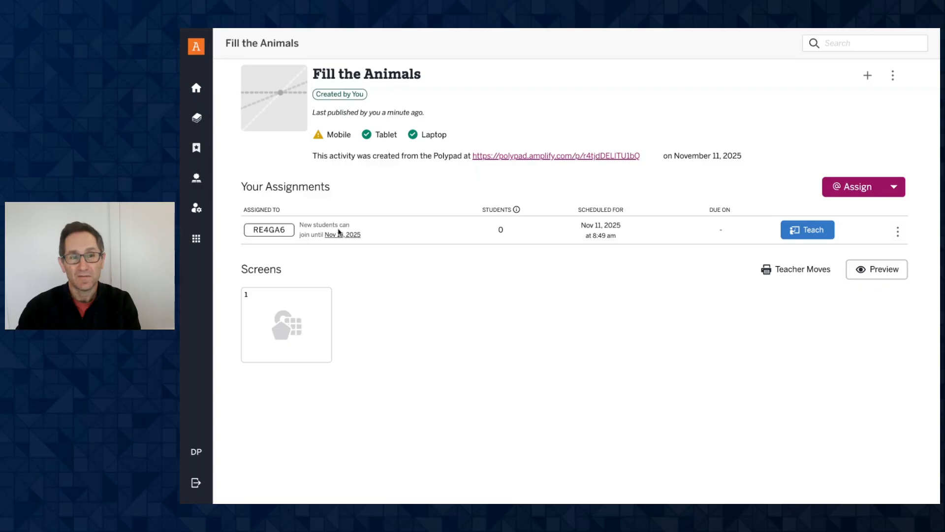
left_click(196, 238)
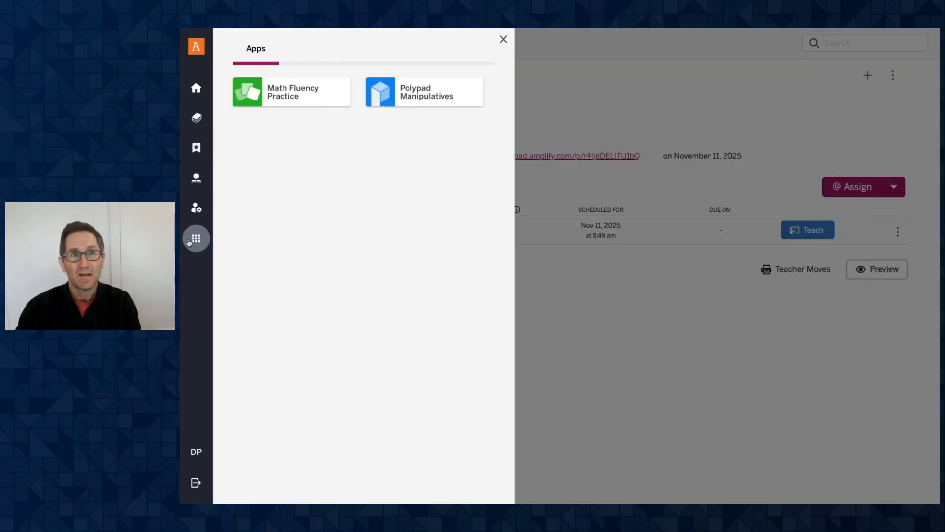
left_click(423, 92)
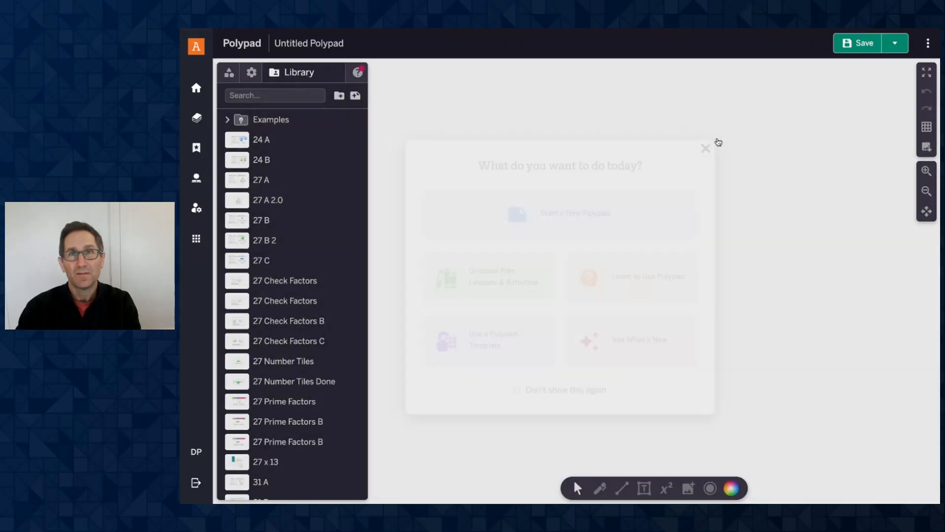
- Dismiss the welcome dialog and reopen Pentomino Zoo from the Geometry activities examples
left_click(706, 149)
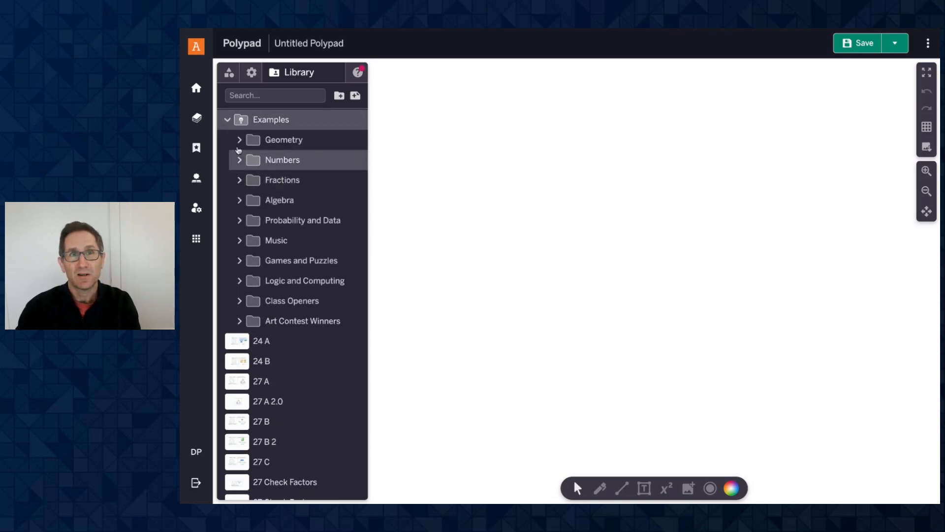
left_click(284, 139)
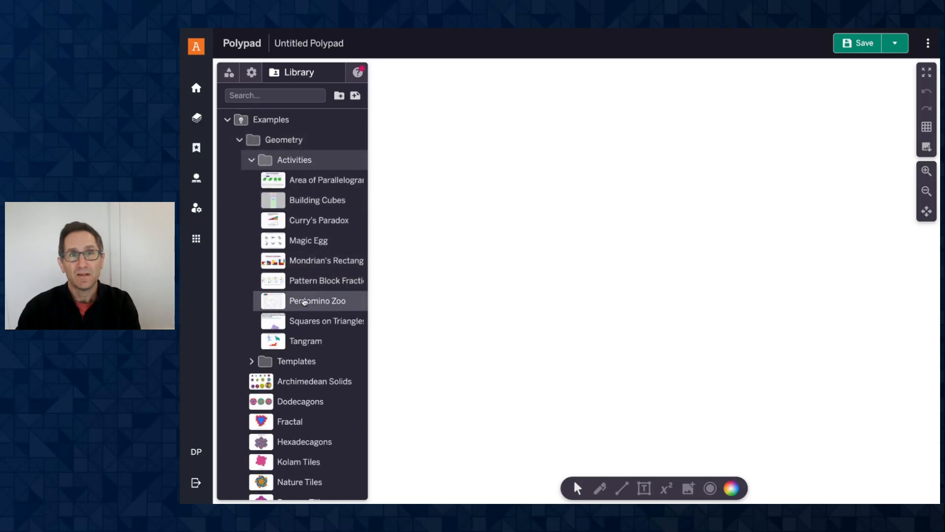
left_click(317, 300)
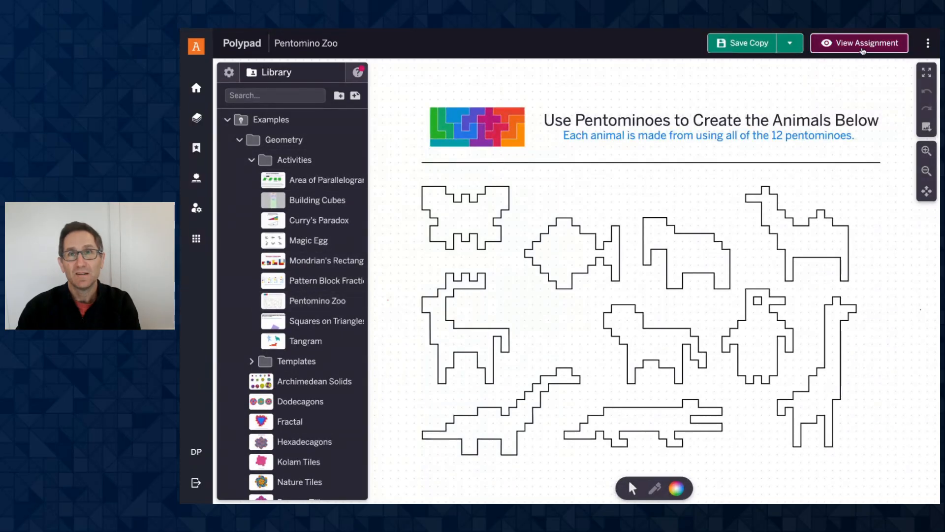
- Revisit the Fill the Animals assignment page and bring up the Amplify apps list
left_click(864, 43)
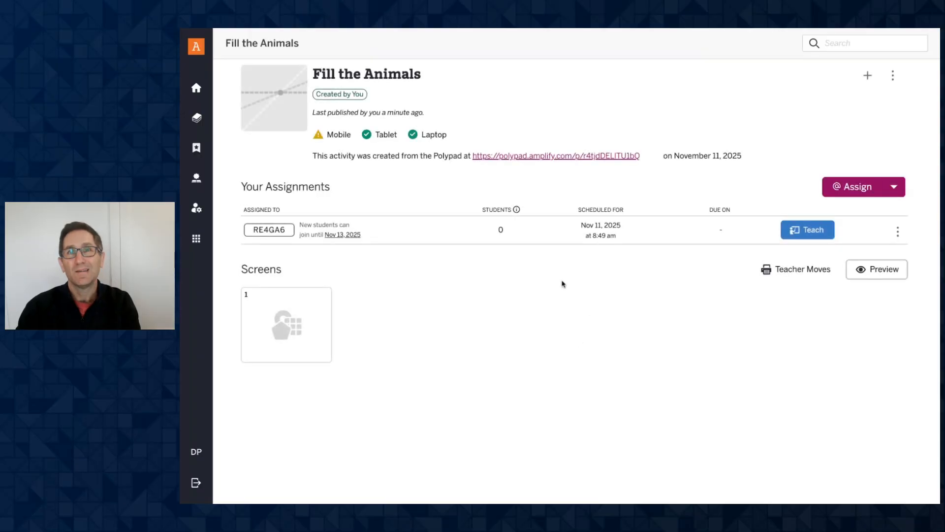
mouse_move(523, 266)
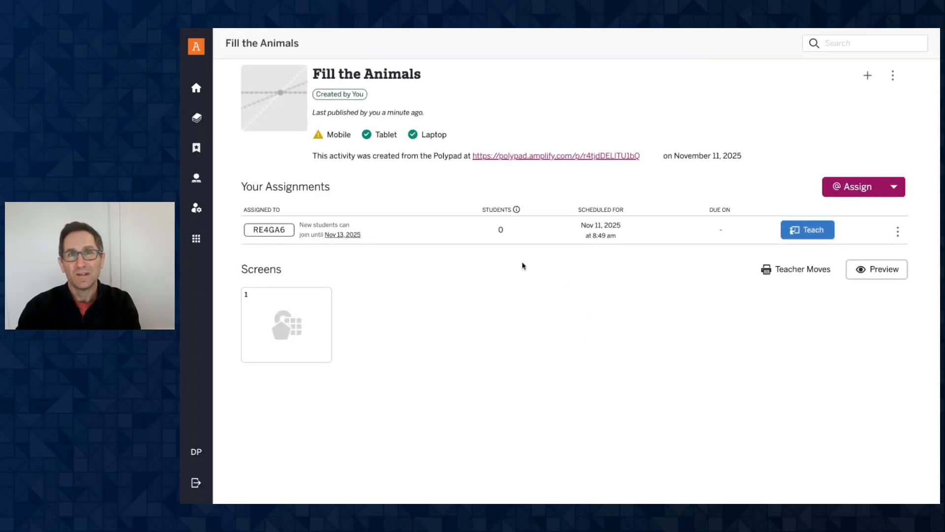
mouse_move(196, 239)
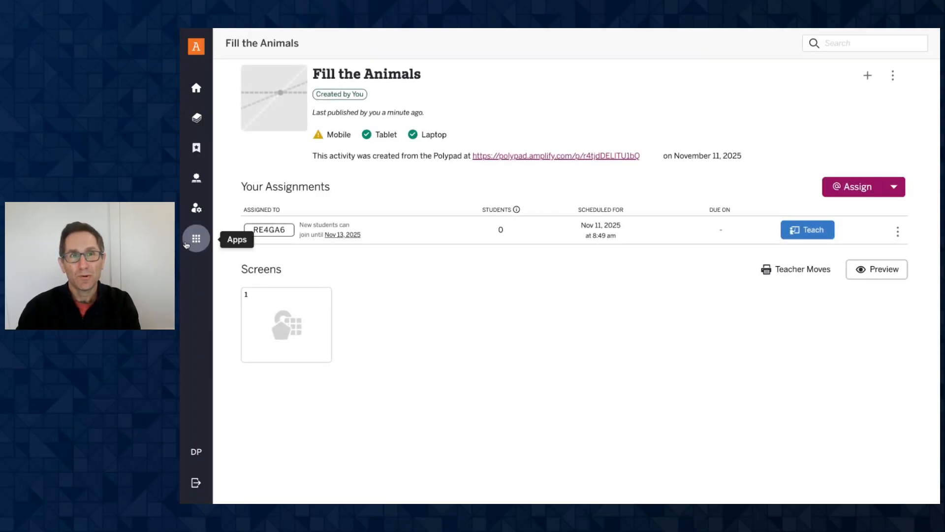
left_click(195, 238)
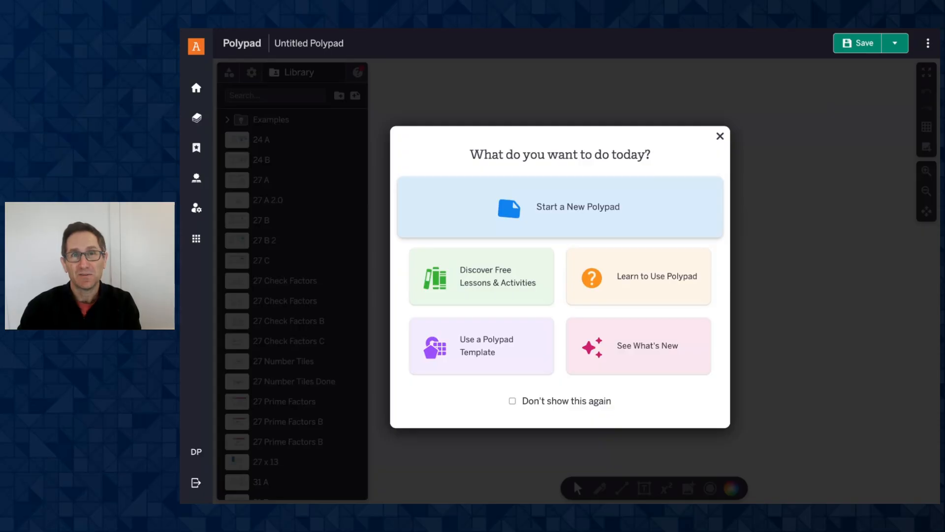
mouse_move(448, 250)
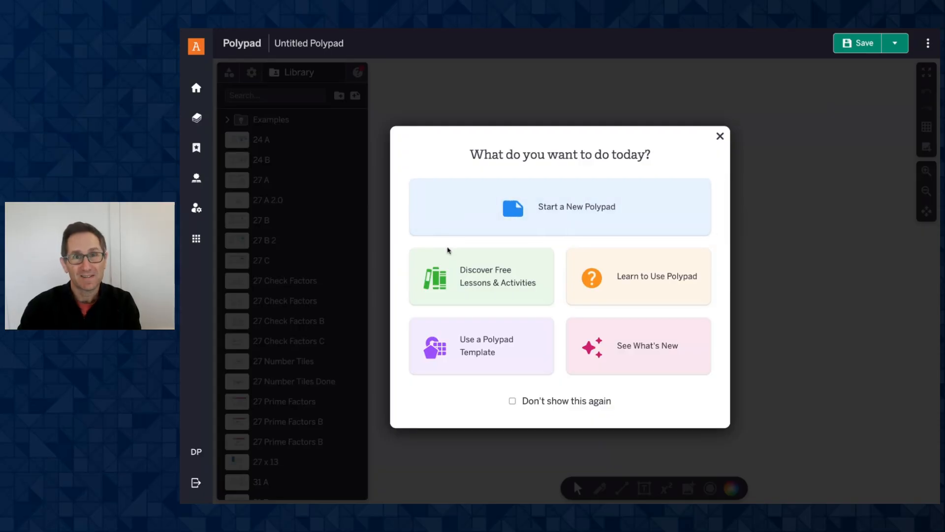
mouse_move(505, 297)
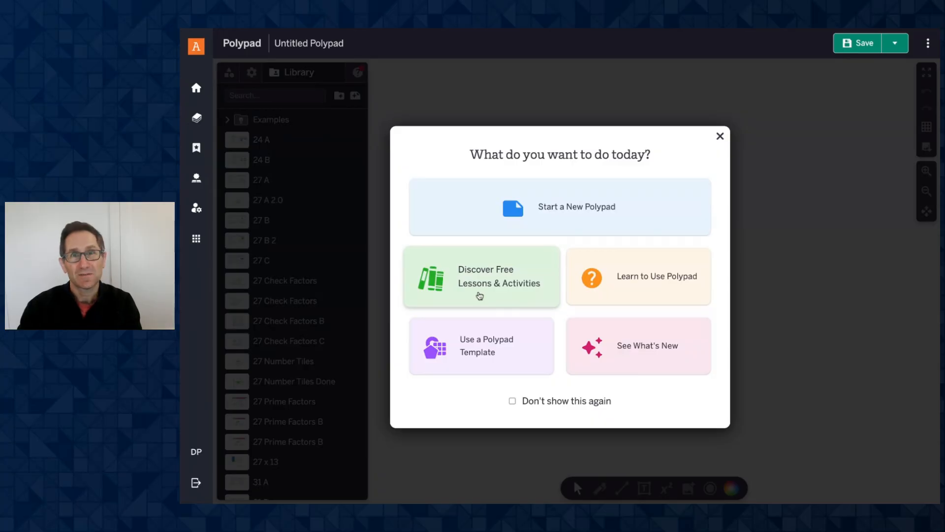
- Dismiss and recall the welcome dialog, then browse Polypad's free lessons and activities collections
left_click(926, 43)
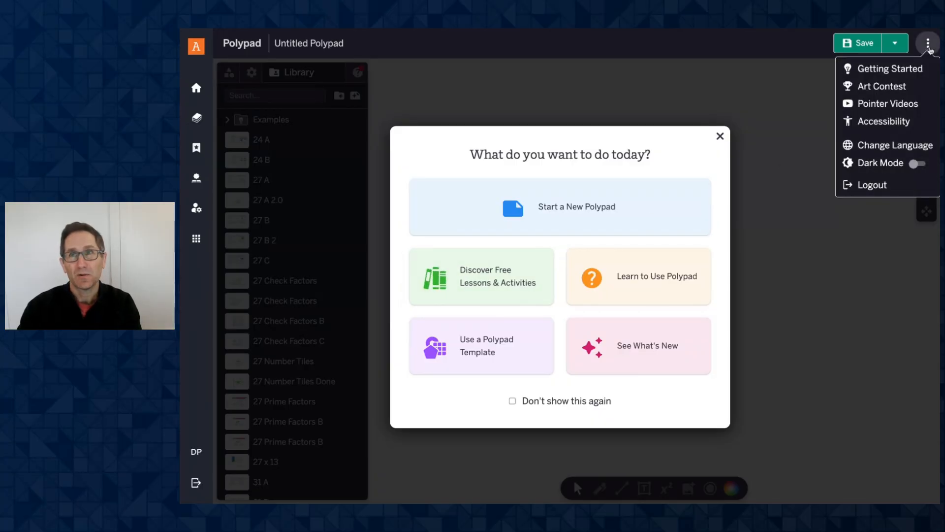
mouse_move(887, 68)
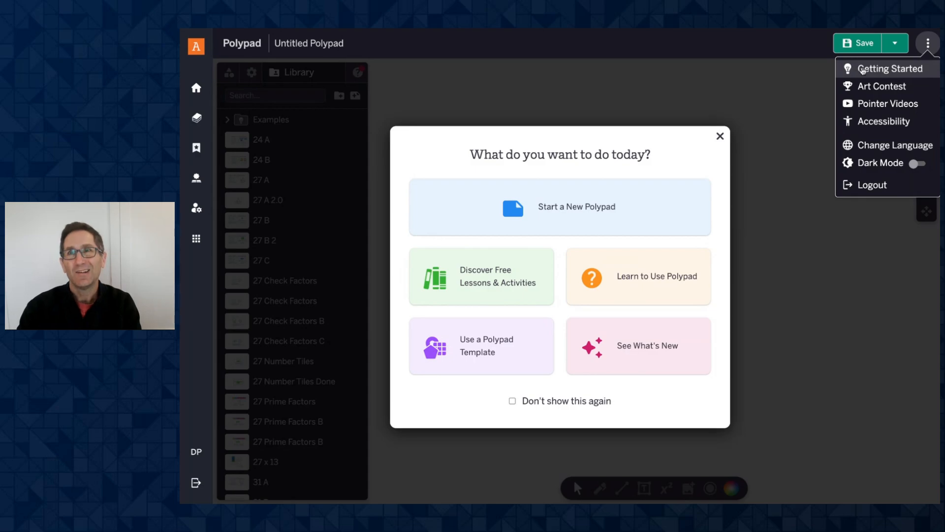
mouse_move(815, 79)
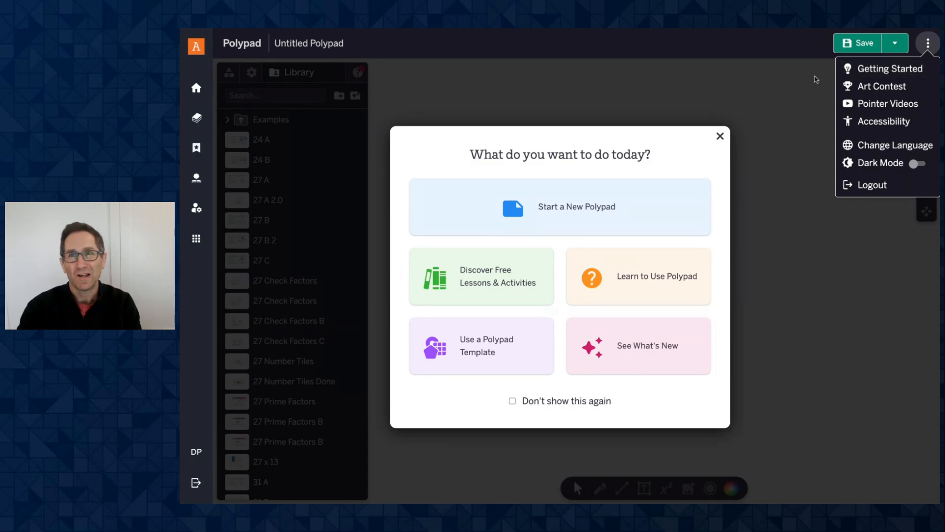
left_click(719, 136)
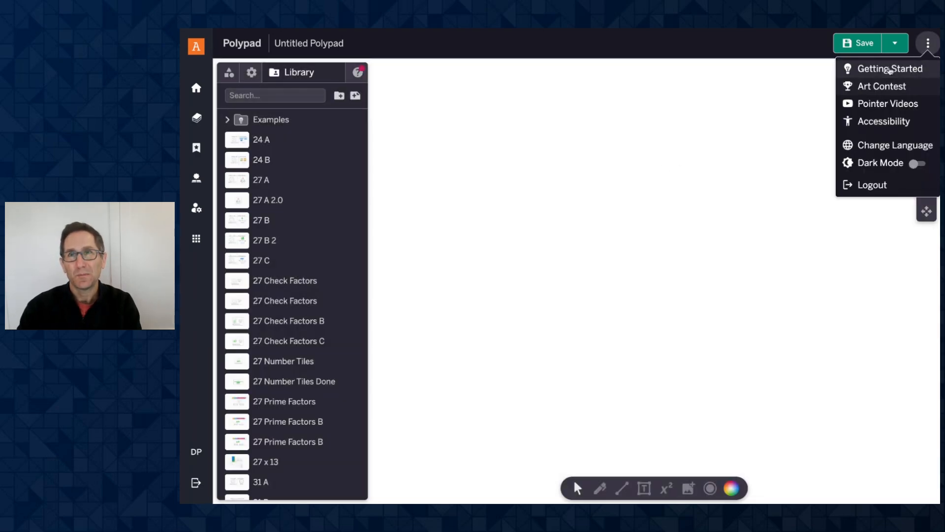
left_click(890, 68)
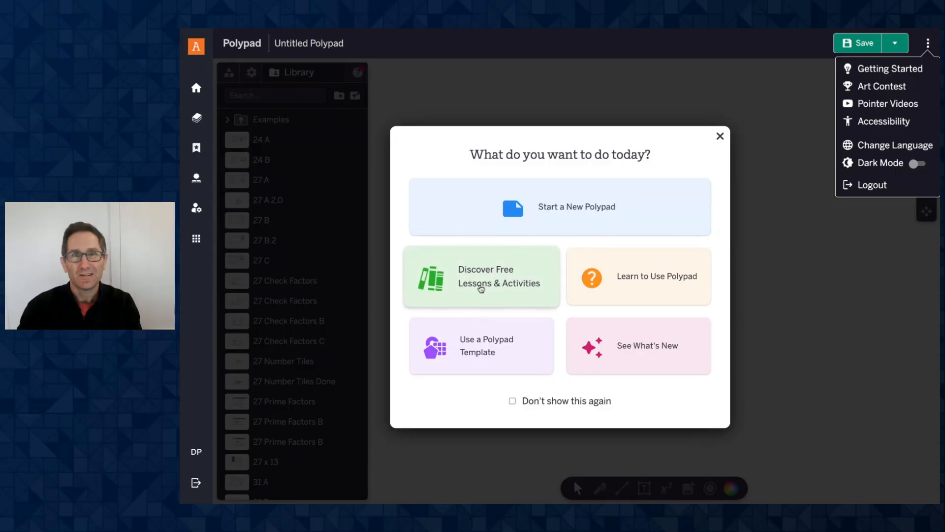
left_click(481, 276)
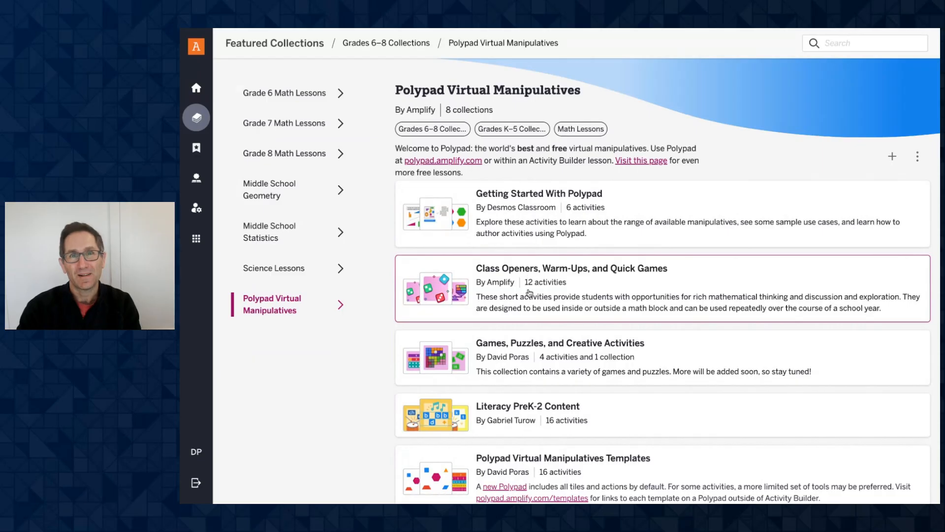
- Open the Literacy PreK-2 Content collection and its What Consonant Sound Do You Hear? activity
scroll("down", 3)
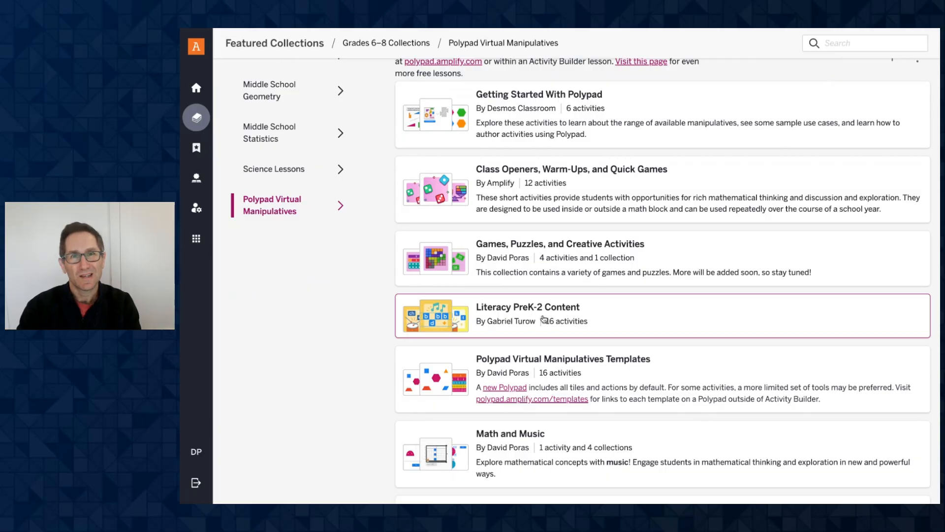
left_click(526, 306)
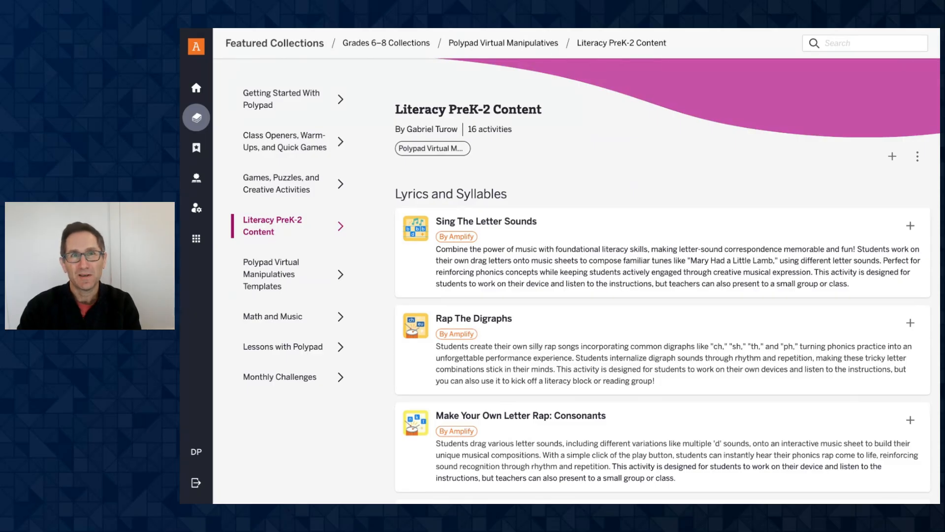
scroll("down", 3)
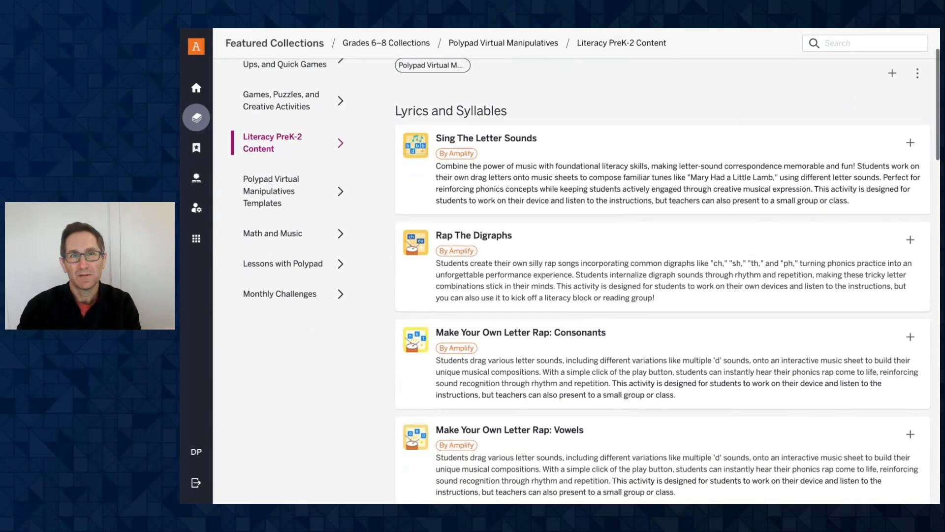
scroll("down", 3)
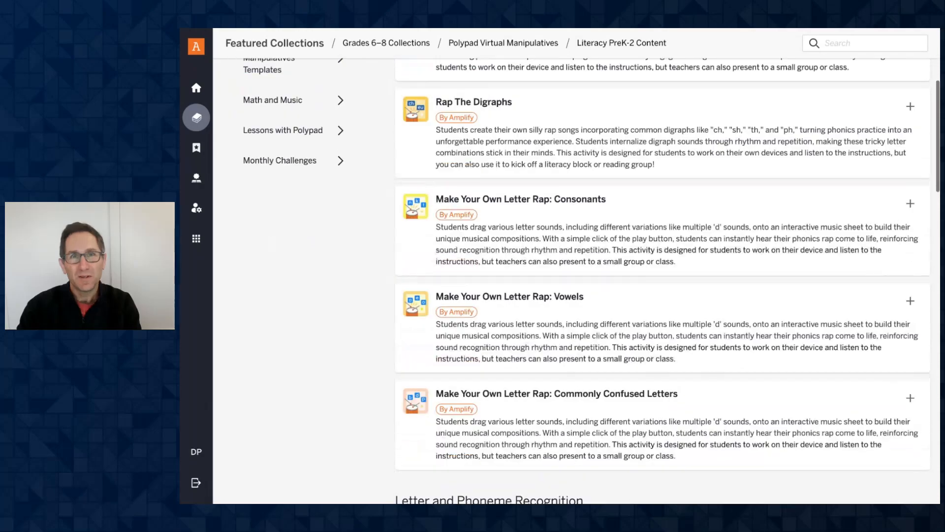
scroll("down", 3)
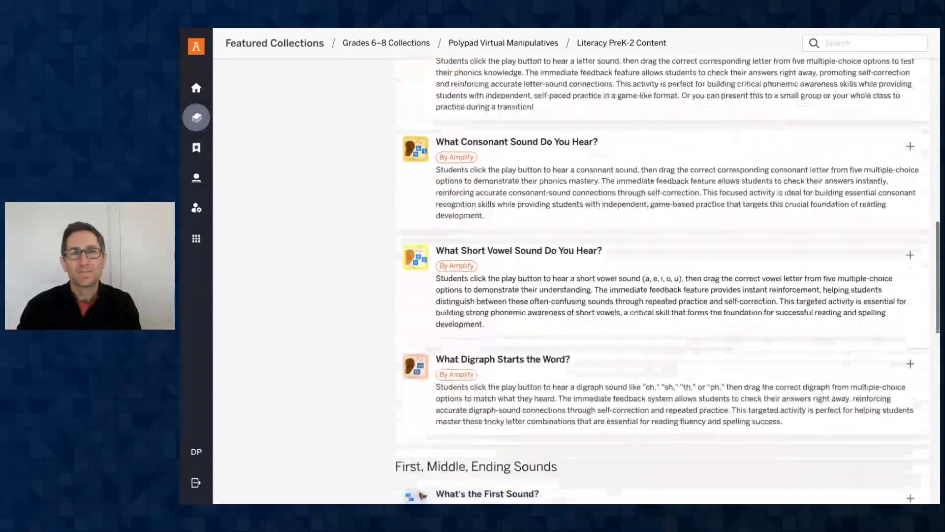
scroll("down", 3)
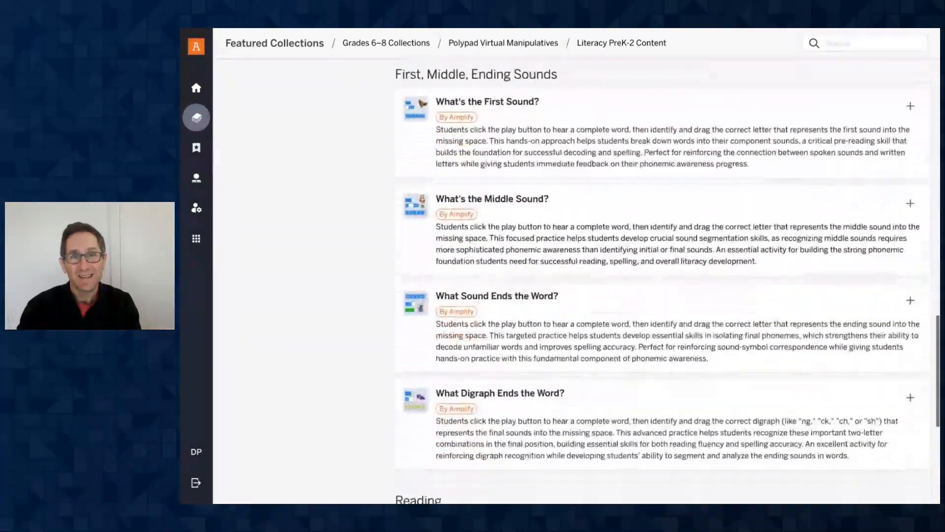
scroll("down", 3)
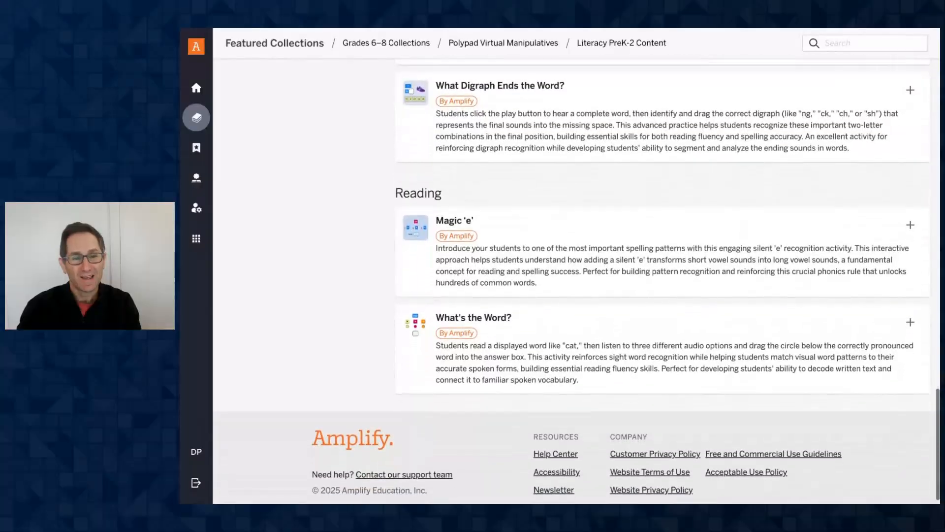
scroll("down", 3)
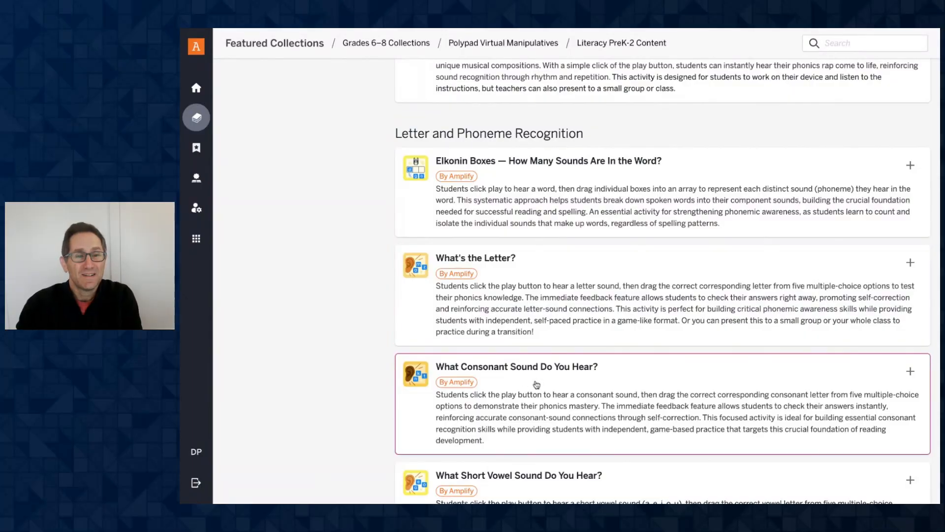
left_click(515, 366)
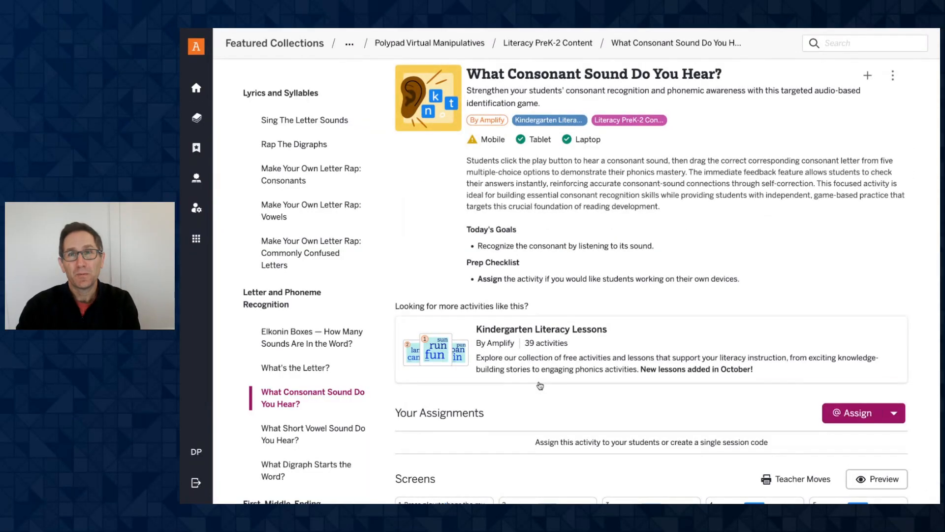
- Scroll down to the activity's screens and check the Assign options without assigning
scroll("down", 3)
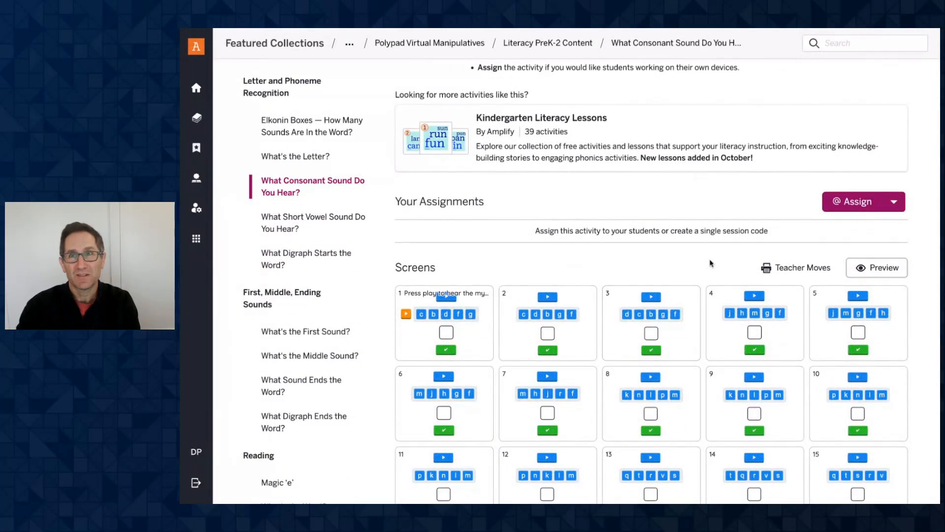
left_click(862, 201)
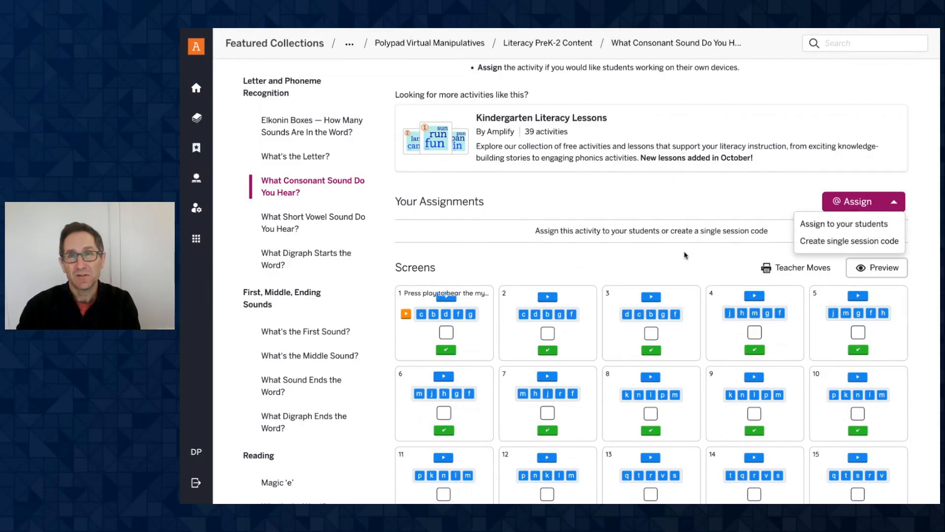
left_click(863, 201)
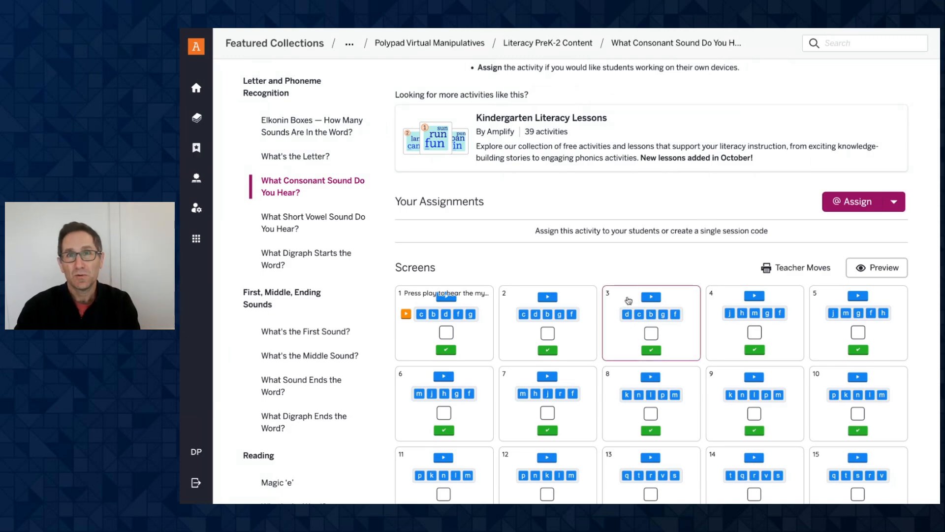
mouse_move(621, 301)
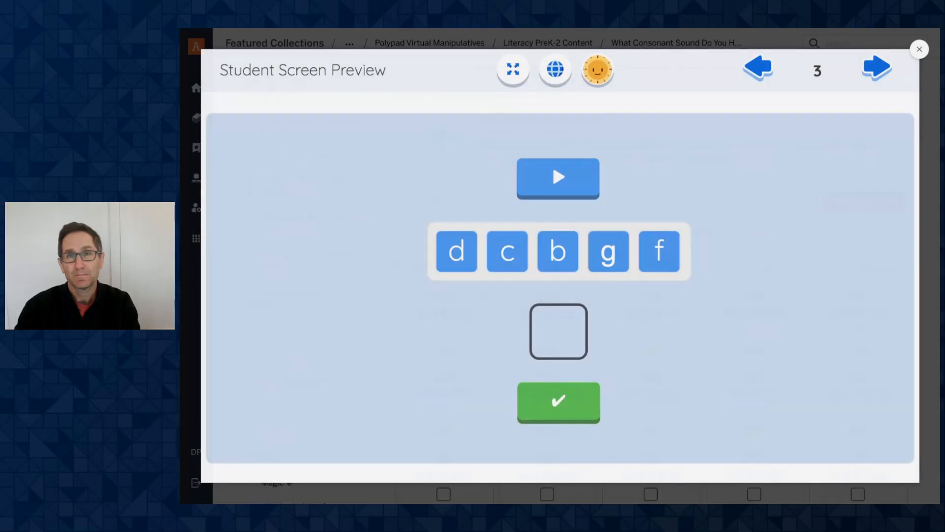
- Play the sound on consonant screen 3, place c as the answer and check it
left_click(596, 70)
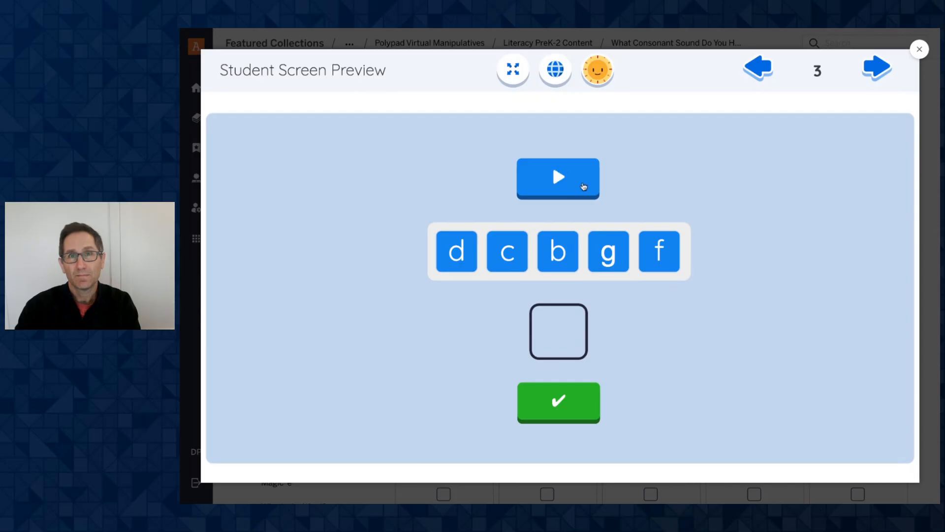
left_click_drag(556, 252, 556, 331)
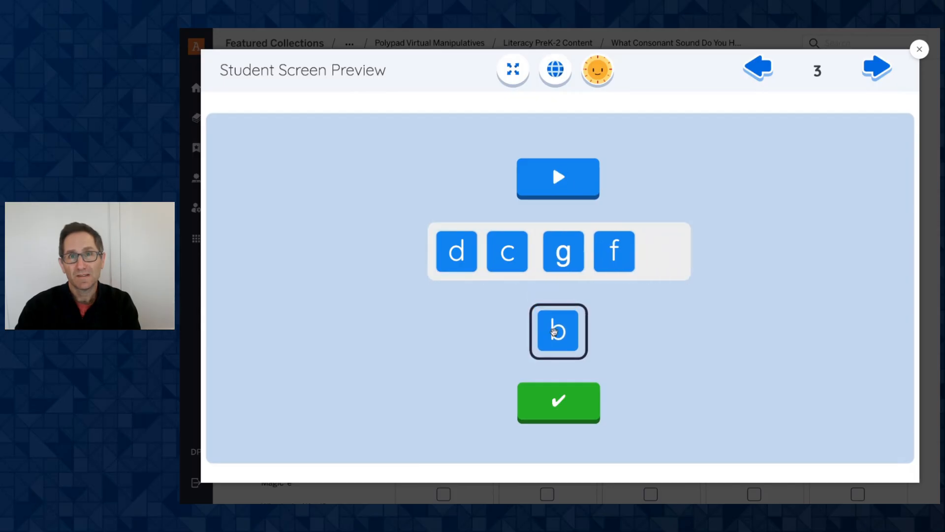
left_click_drag(558, 330, 594, 306)
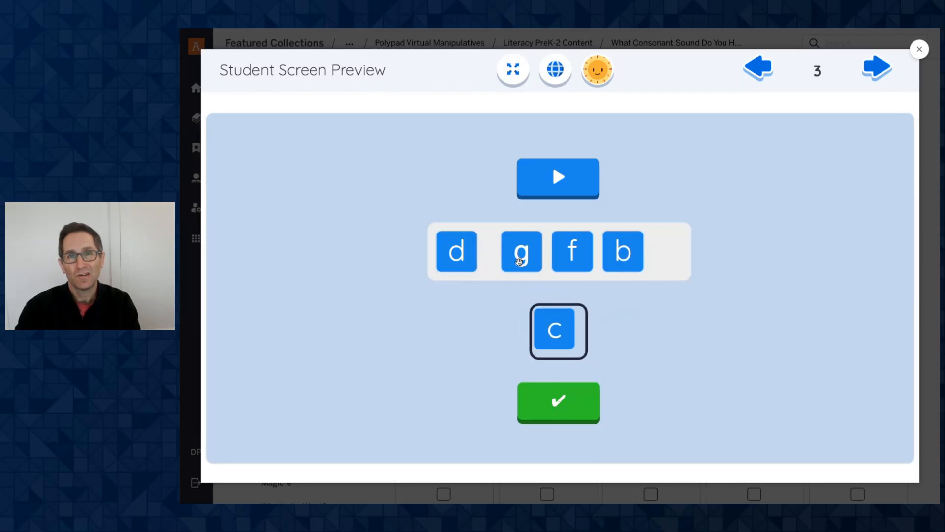
left_click(557, 402)
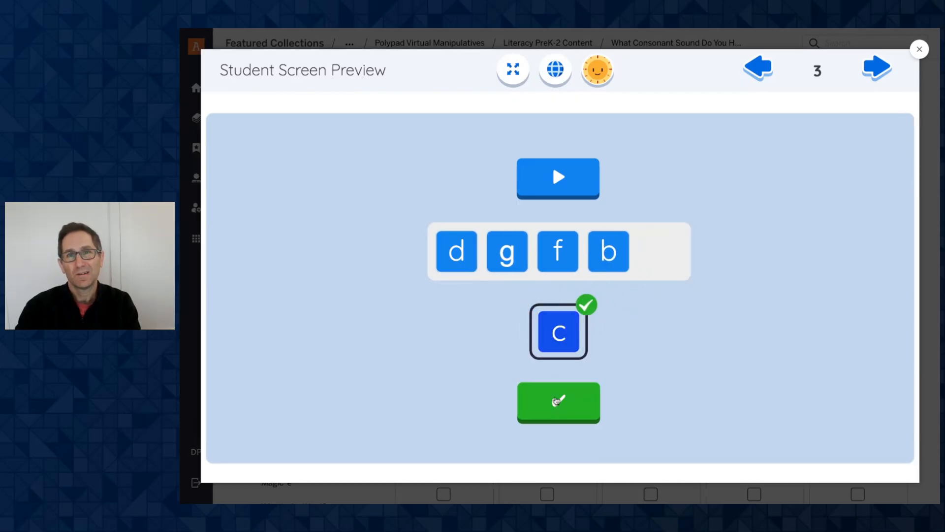
left_click(557, 402)
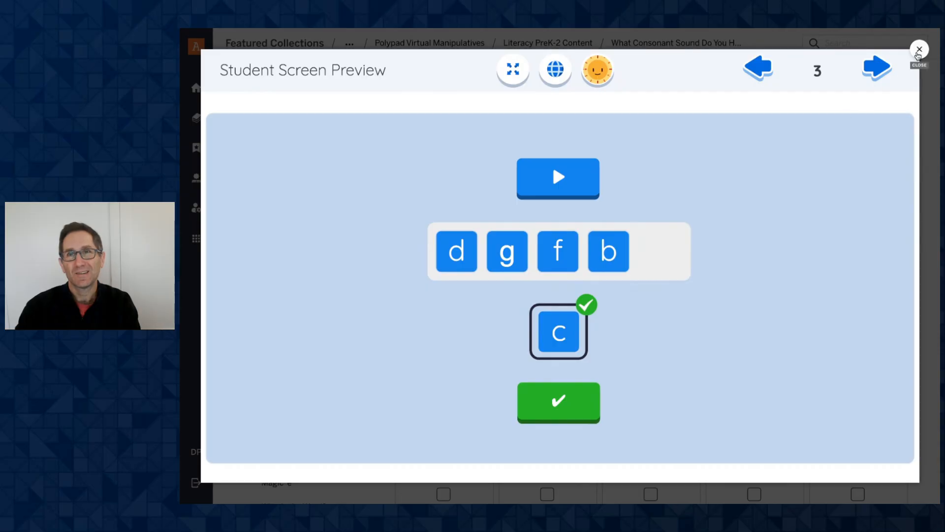
- Close the student preview and open the What Sound Ends the Word? activity
left_click(918, 49)
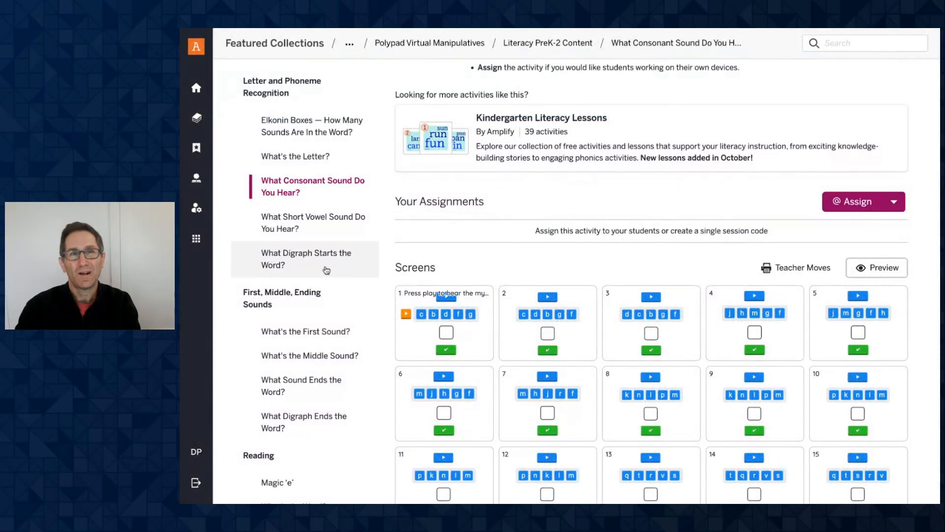
scroll("down", 3)
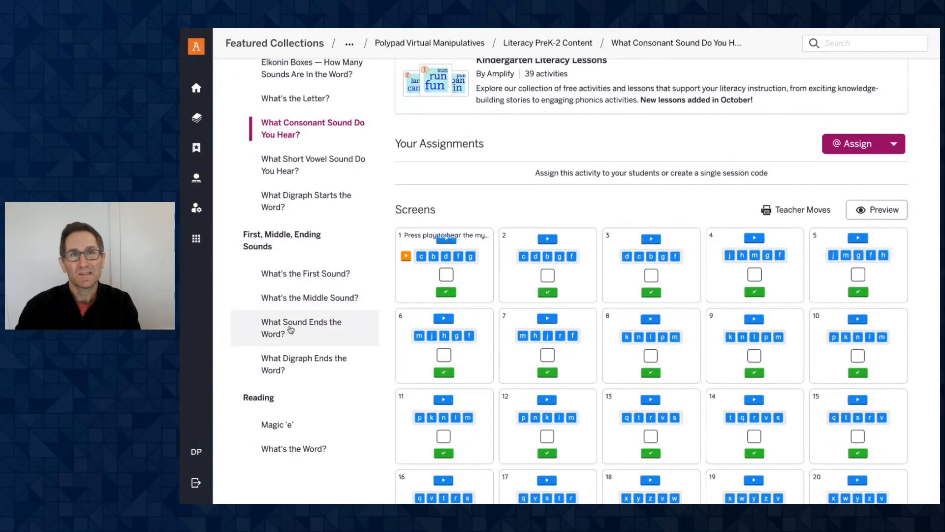
left_click(301, 327)
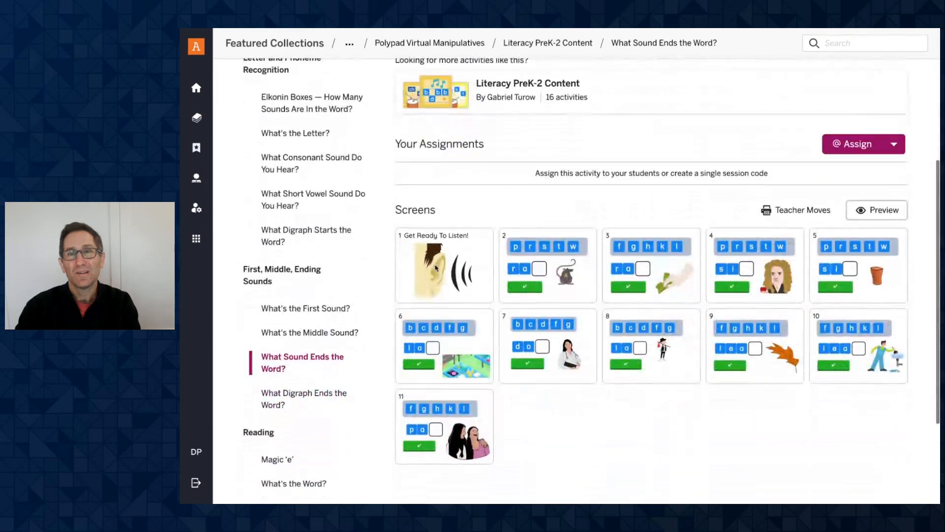
- Spell 'rat' on screen 2 by replacing p with t, then check it correct
scroll("down", 3)
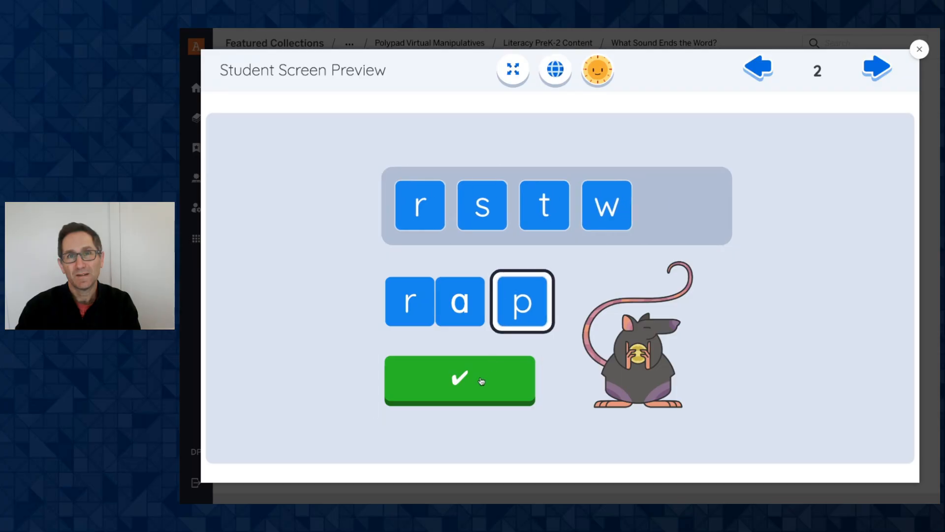
left_click_drag(521, 301, 669, 205)
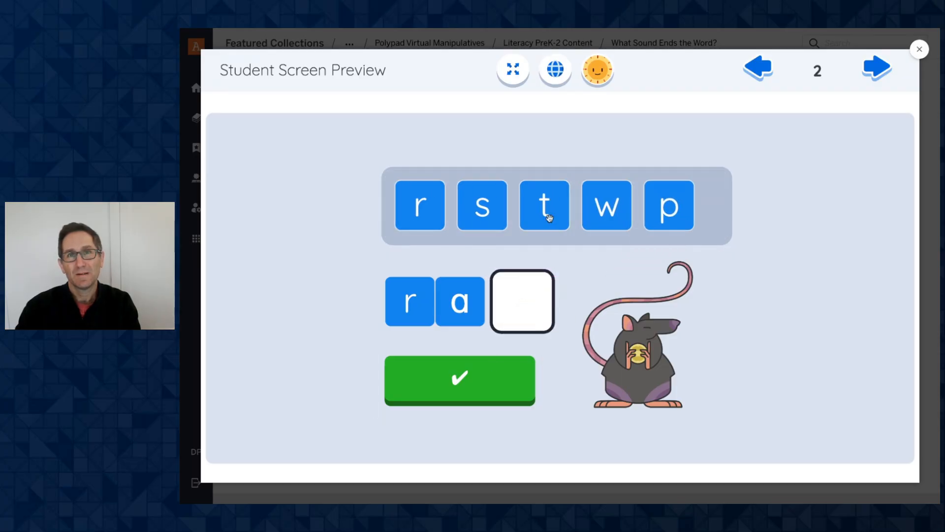
left_click_drag(419, 204, 521, 301)
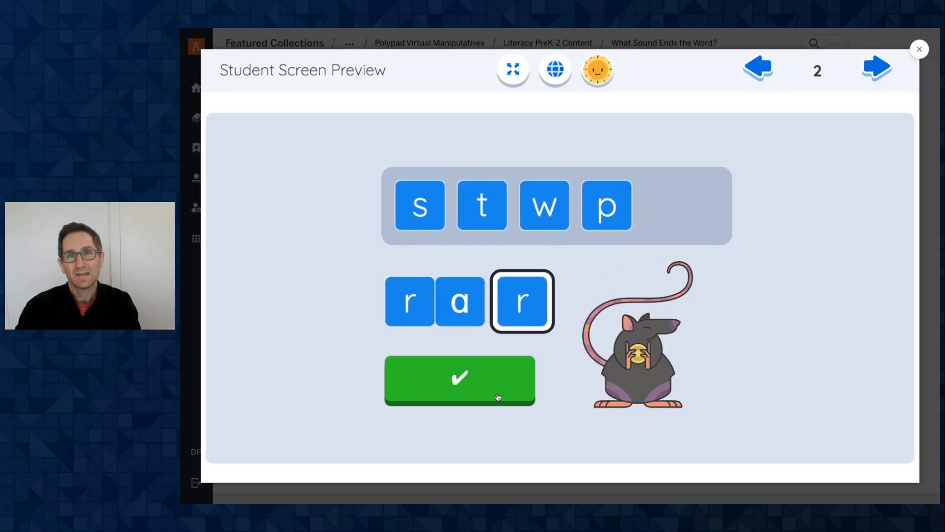
left_click_drag(521, 300, 663, 224)
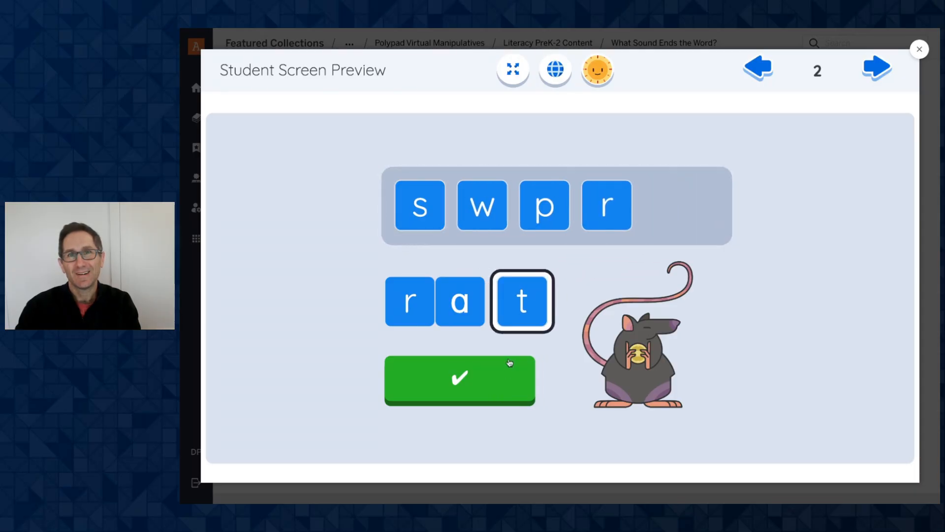
left_click(459, 379)
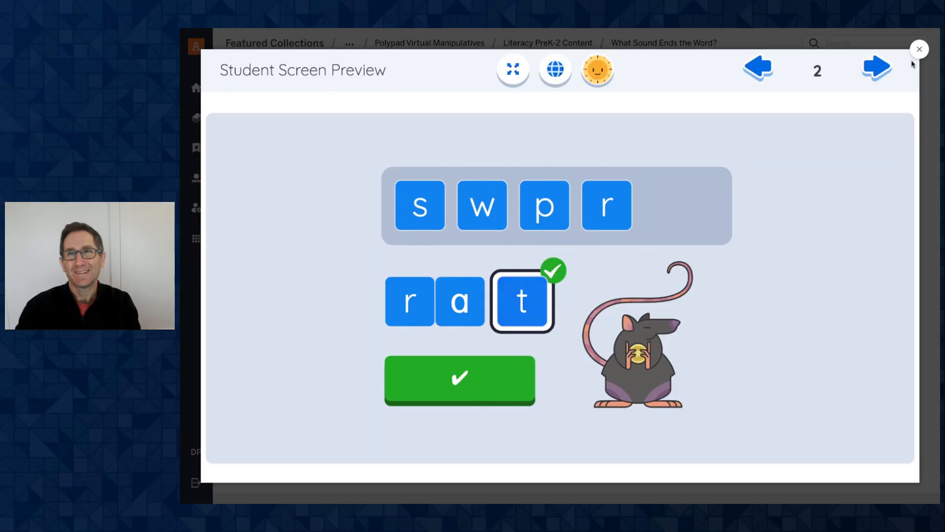
- Close the student preview and open the Rap The Digraphs activity
left_click(918, 49)
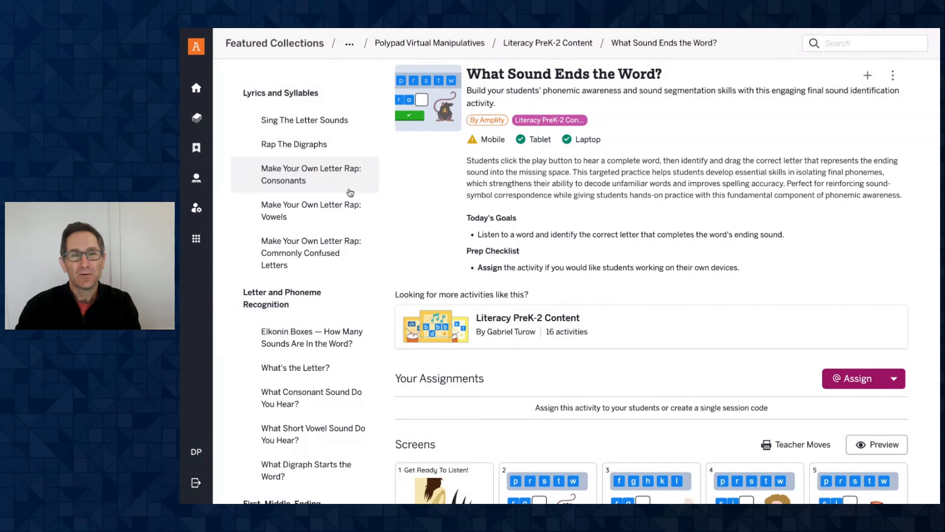
mouse_move(334, 253)
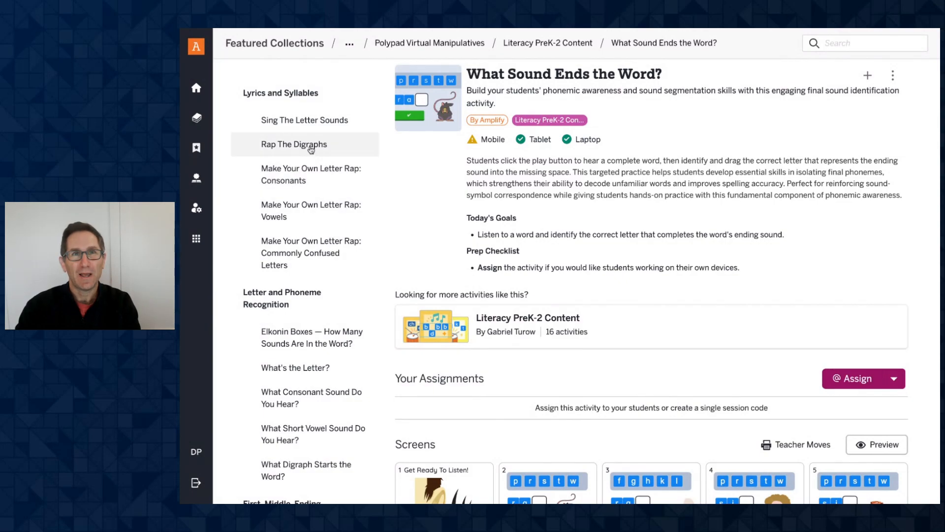
left_click(294, 144)
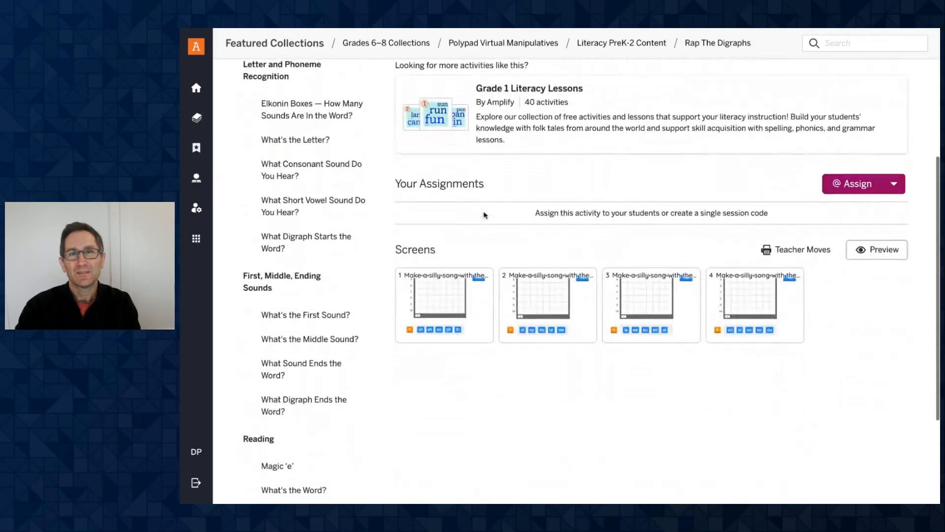
- Place the ie, ee, eu, ea and ei tiles on the note grid and play the song
left_click(876, 249)
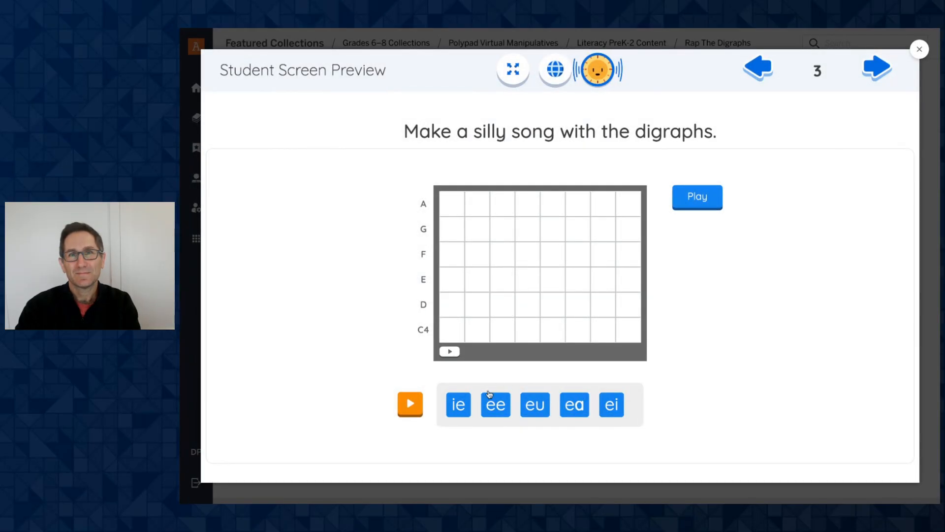
left_click_drag(457, 403, 465, 348)
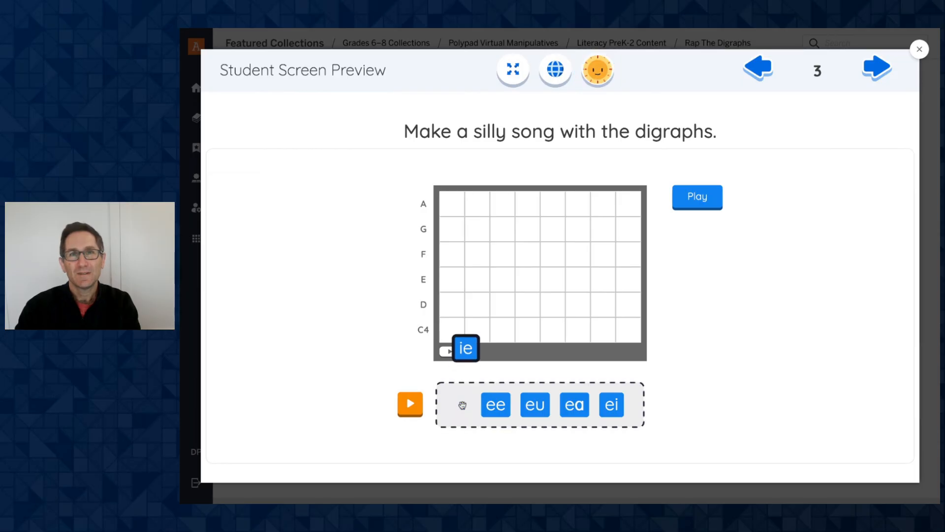
left_click_drag(465, 349, 477, 304)
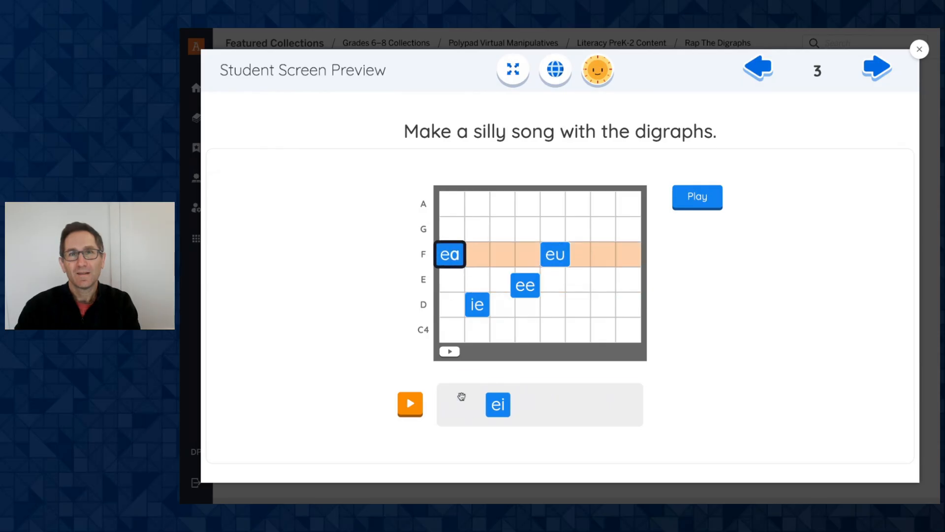
left_click_drag(497, 404, 592, 246)
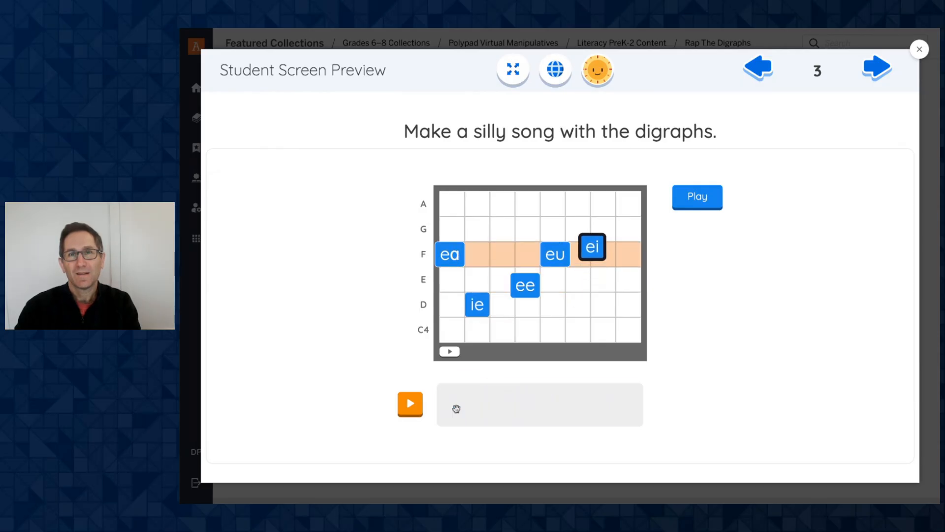
left_click(697, 197)
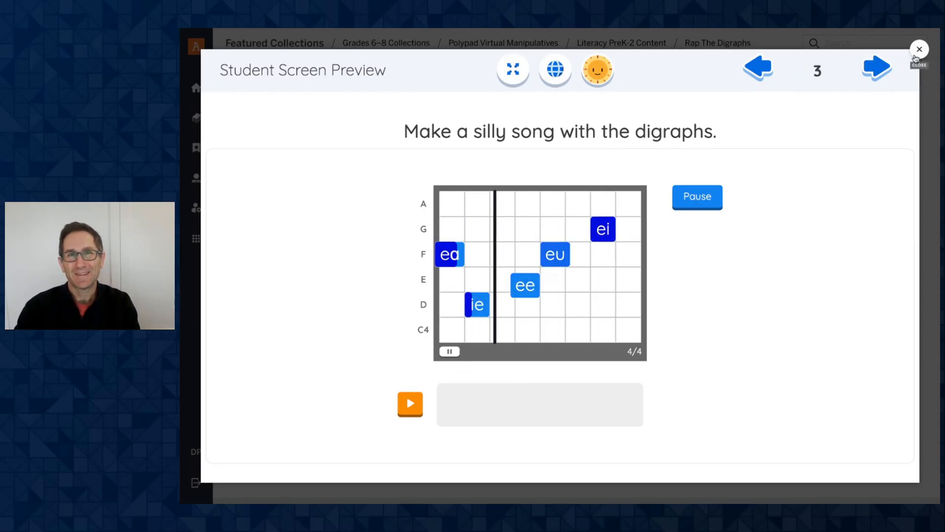
- Close the digraph preview and open Make Your Own Letter Rap: Commonly Confused Letters
left_click(919, 49)
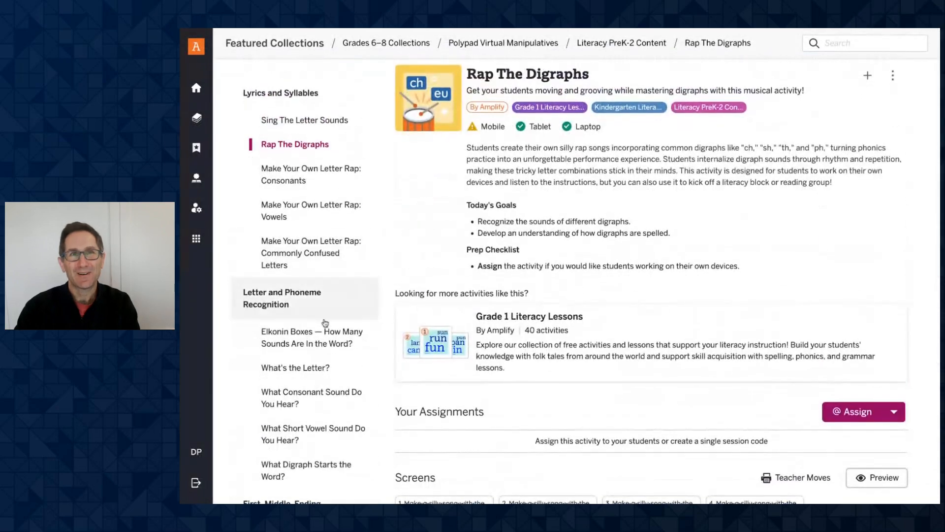
mouse_move(322, 252)
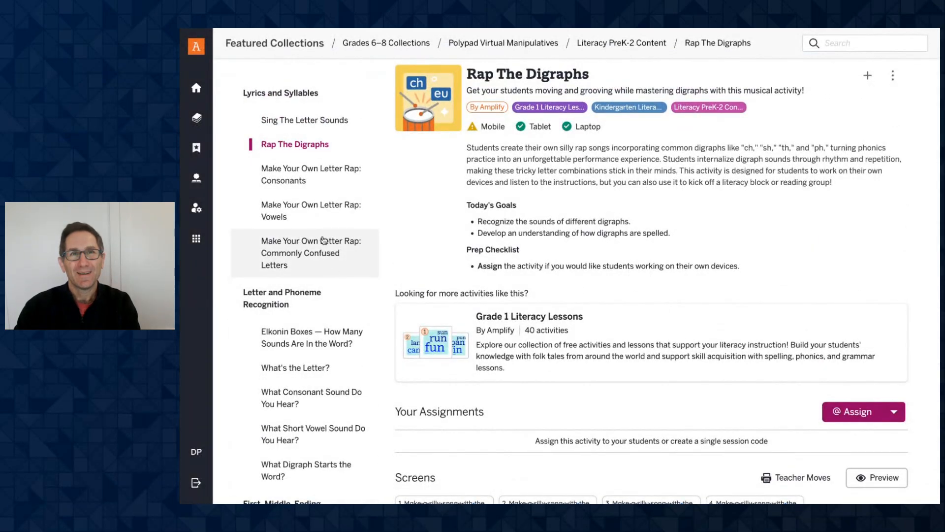
left_click(312, 253)
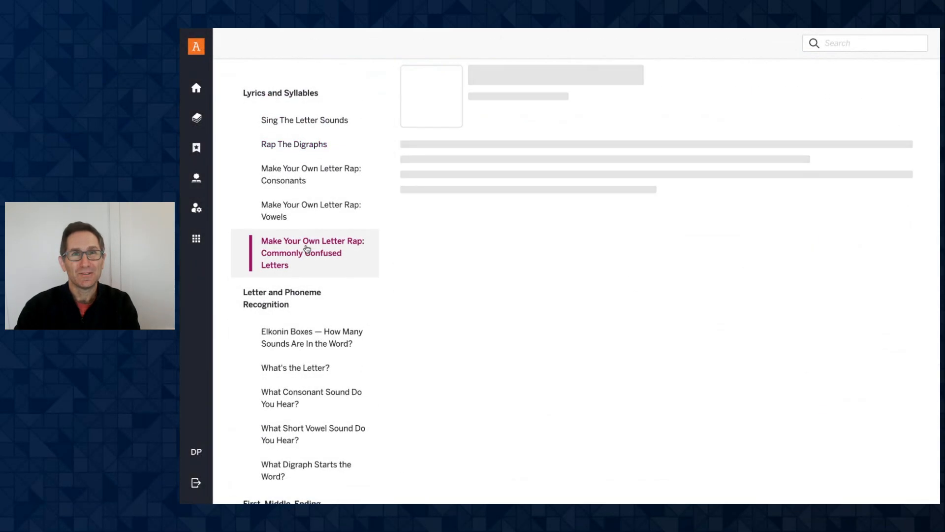
left_click(312, 252)
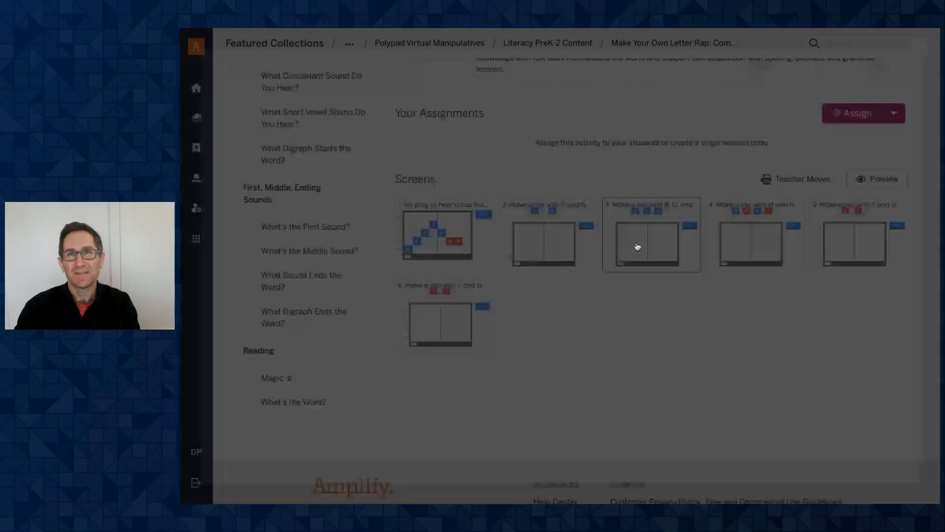
- Open the B, D, and P rap screen and add b and d tiles to the grid
left_click(651, 234)
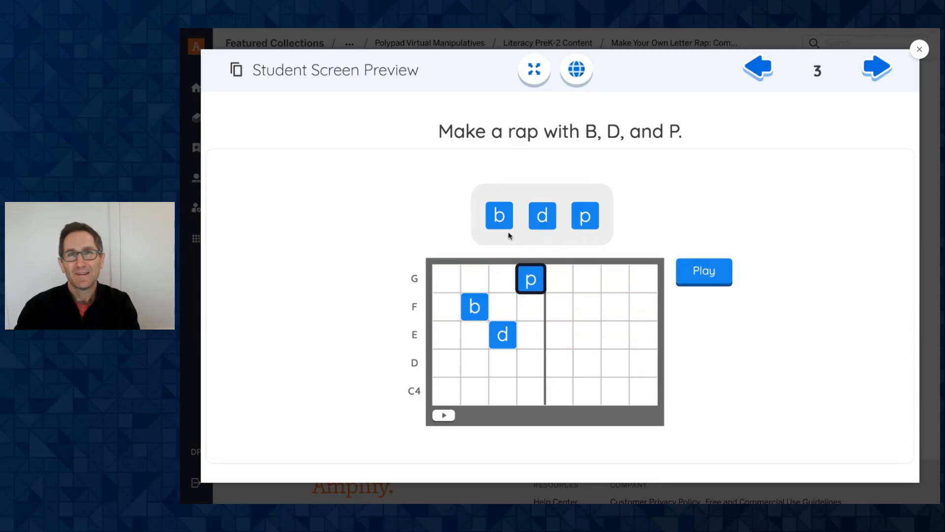
left_click_drag(499, 215, 558, 306)
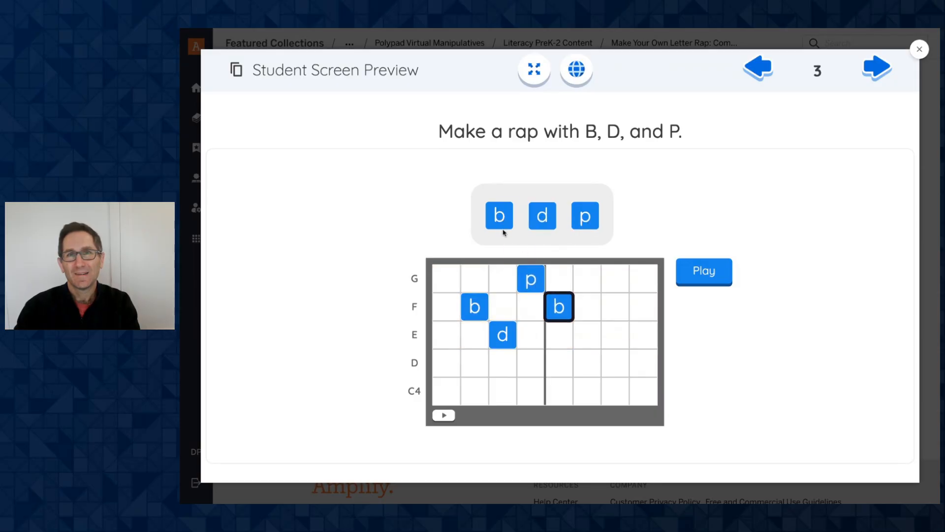
left_click_drag(558, 306, 585, 347)
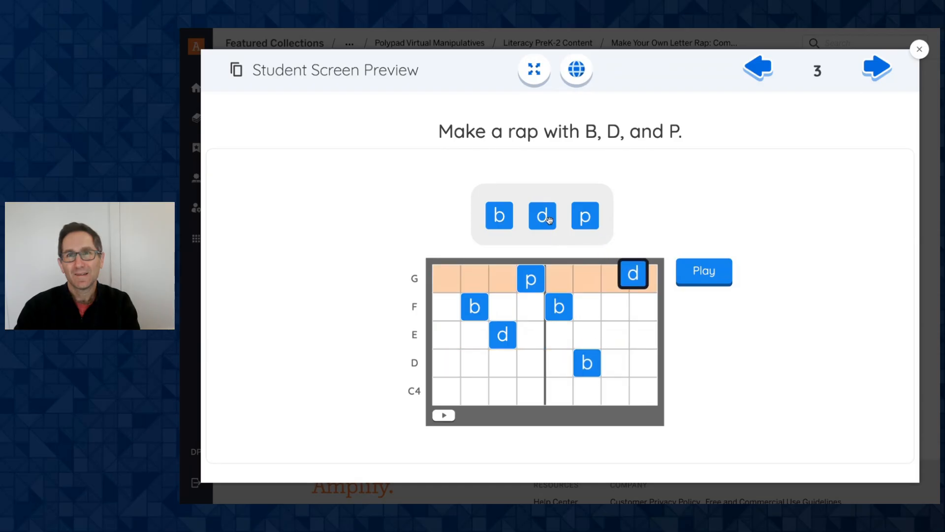
- Close the rap preview and open What's the Word?, scrolling to its screens
left_click(703, 271)
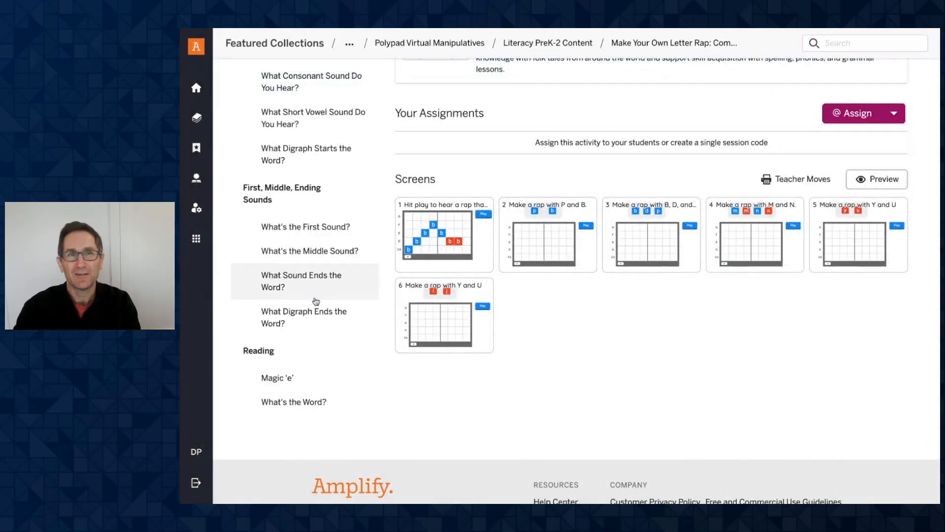
left_click(294, 402)
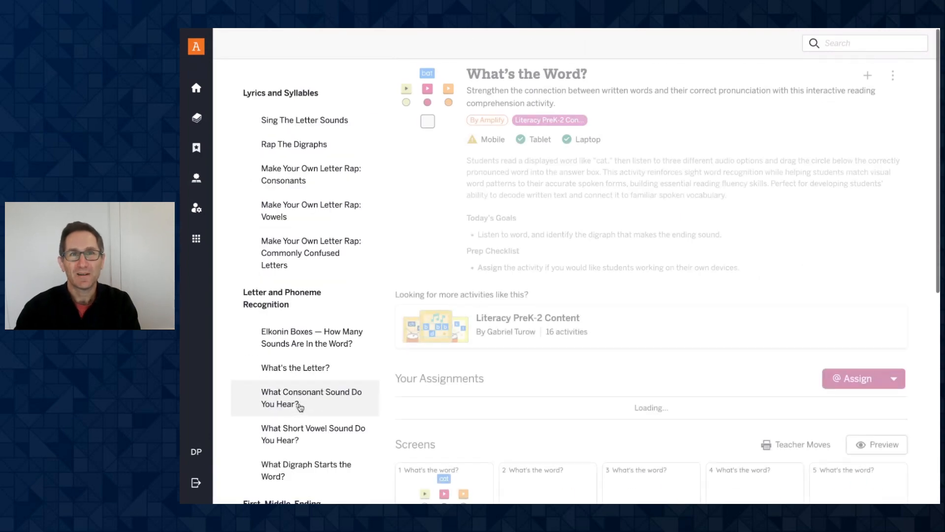
scroll("down", 3)
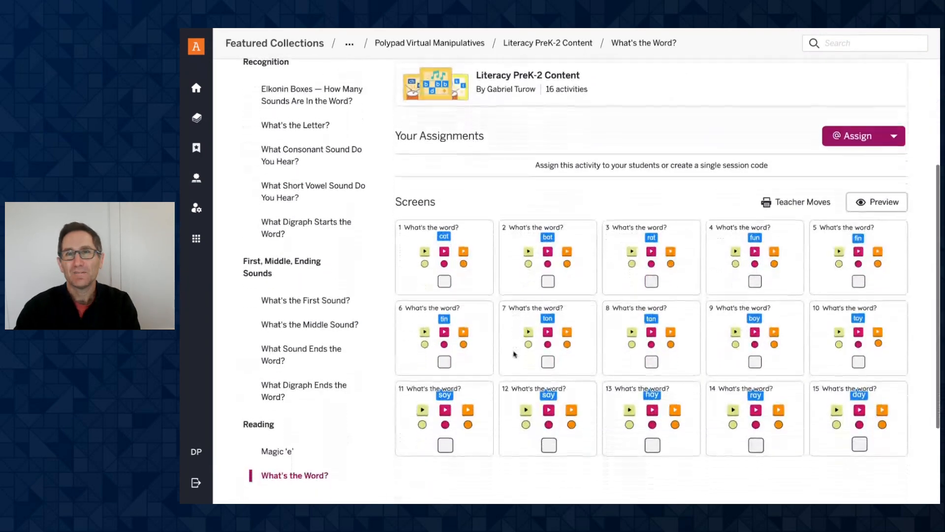
scroll("down", 3)
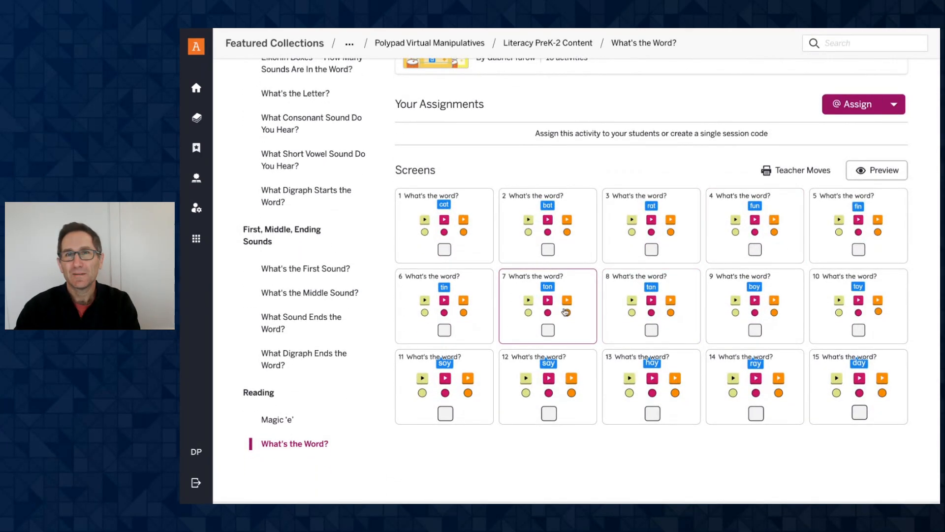
- Preview screen 7 ('ton') and drop the yellow choice into the answer box
left_click(547, 306)
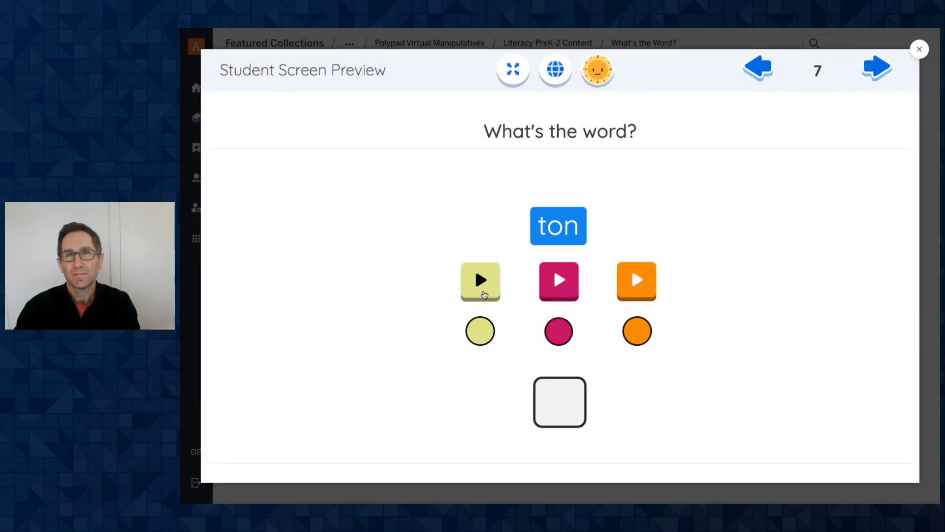
mouse_move(615, 298)
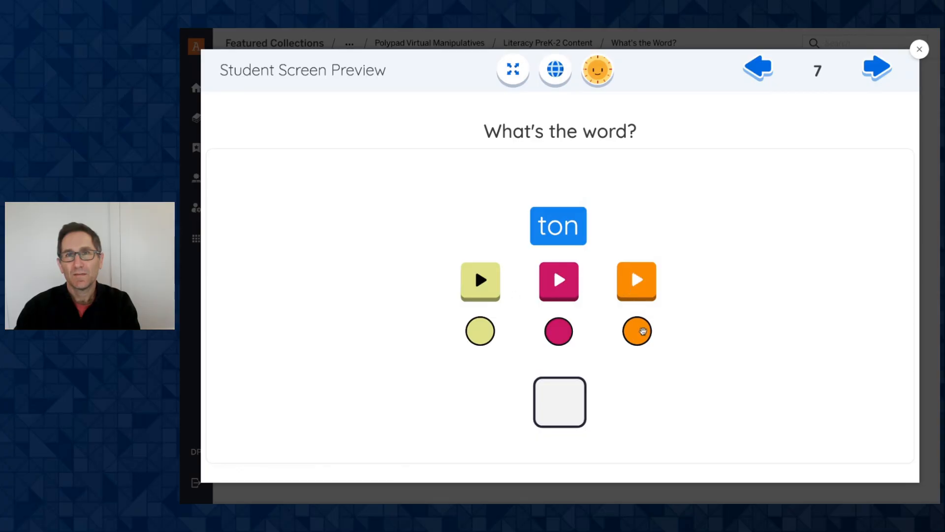
left_click_drag(636, 331, 559, 402)
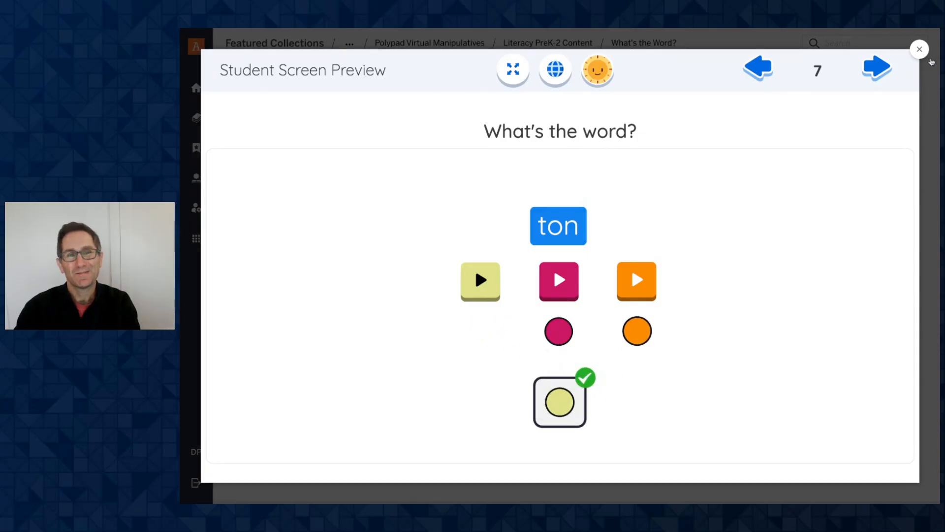
- Close the student preview and scroll down the What's the Word? screens list
left_click(918, 48)
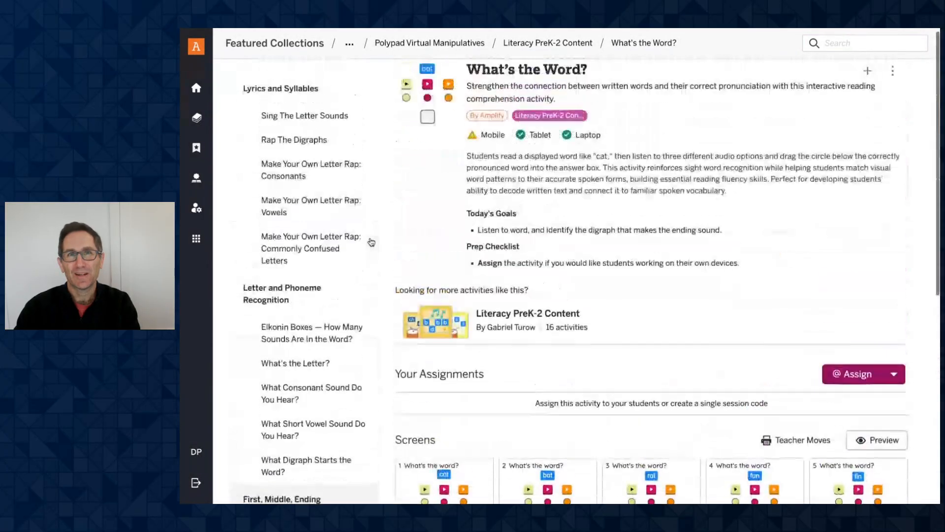
scroll("down", 3)
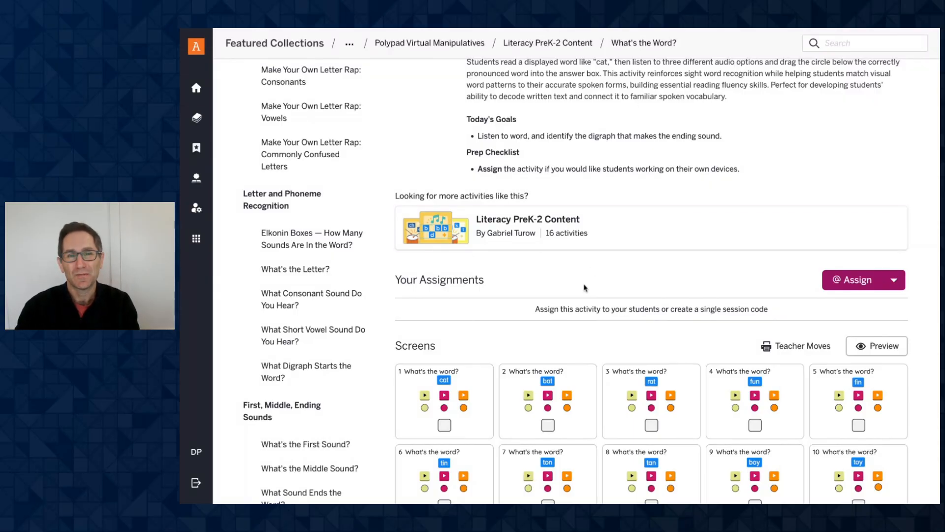
mouse_move(715, 396)
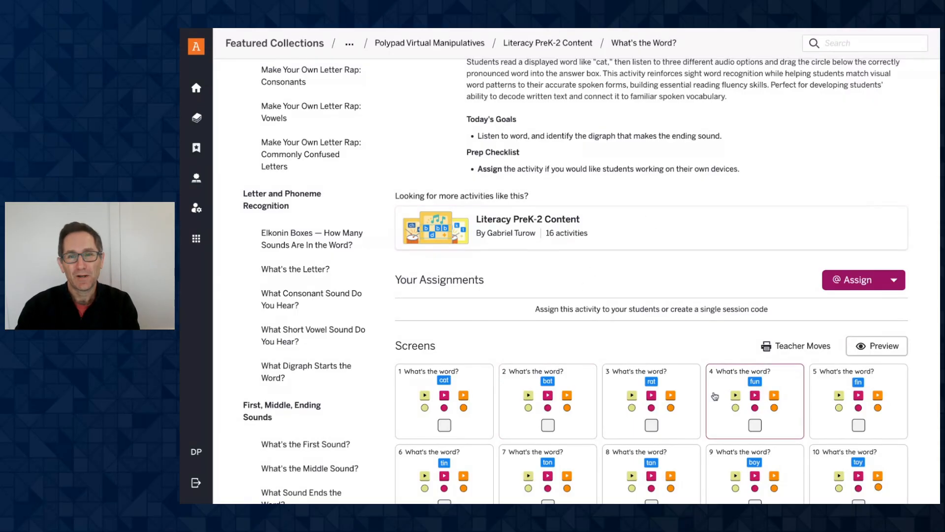